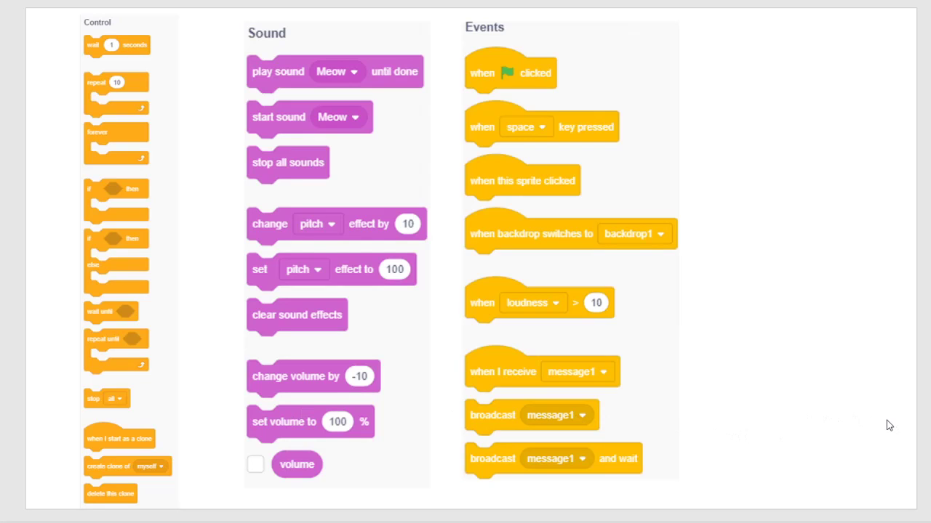
{"action": "mouse_move", "coordinate": [67, 233]}
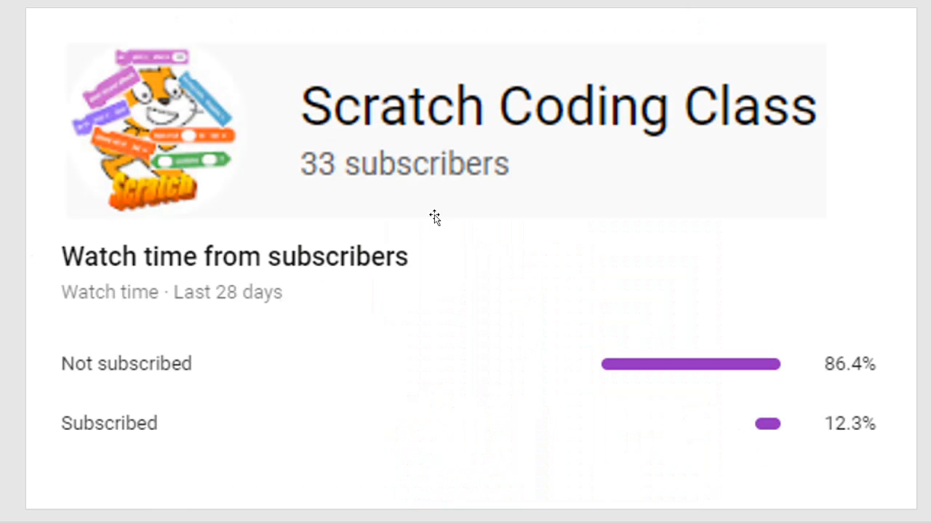
{"action": "mouse_move", "coordinate": [693, 376]}
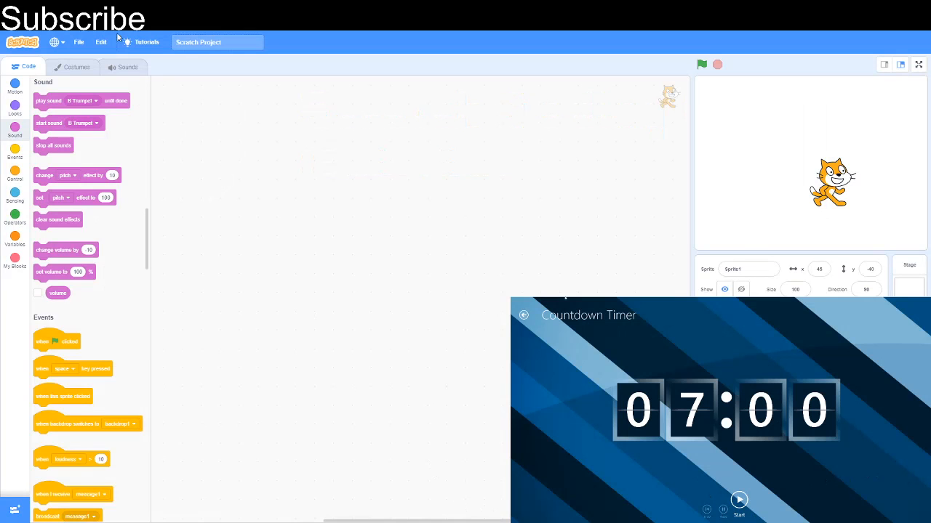
{"action": "mouse_move", "coordinate": [324, 430]}
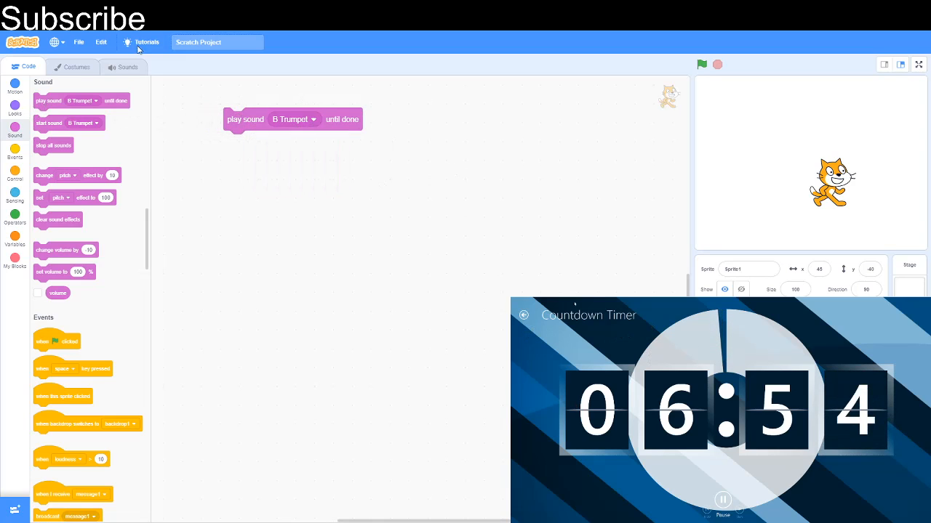
Step: View the cat's sounds, then place and discard a stop all sounds block
{"action": "left_click", "coordinate": [123, 66]}
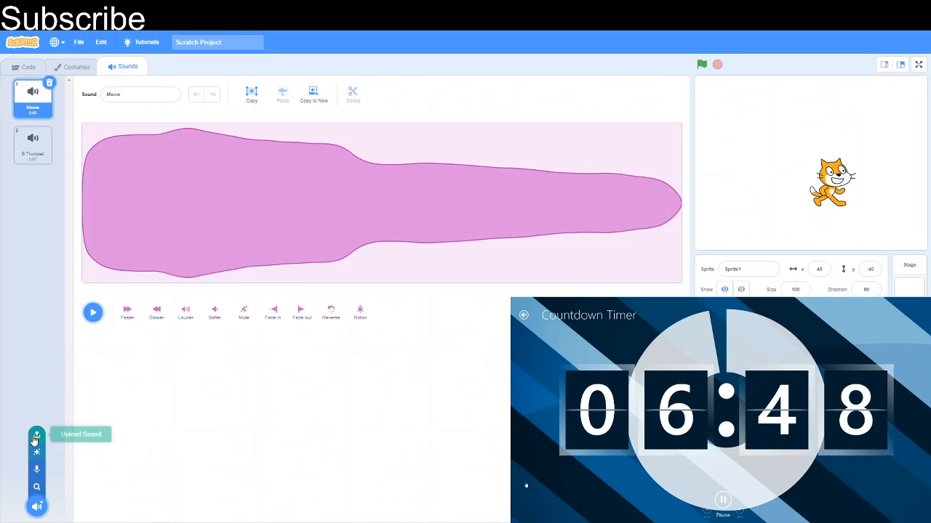
{"action": "mouse_move", "coordinate": [37, 451]}
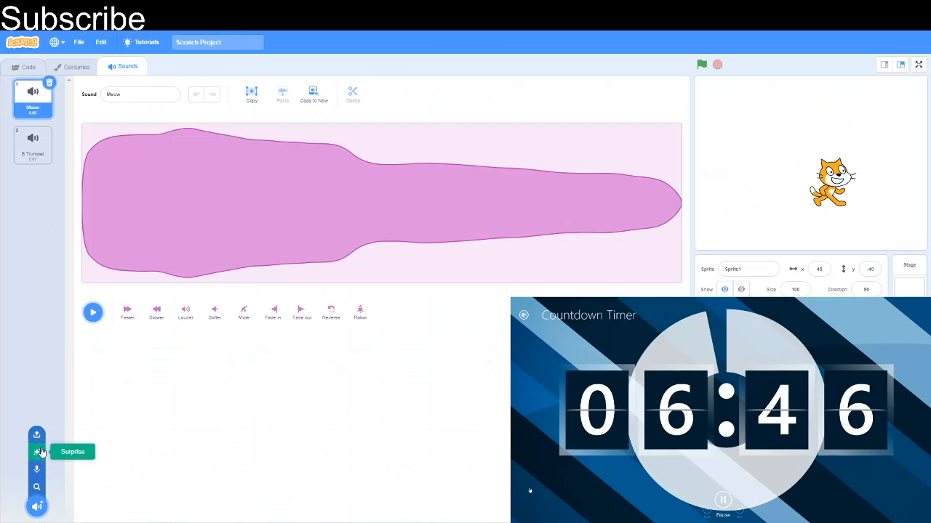
{"action": "left_click", "coordinate": [29, 66]}
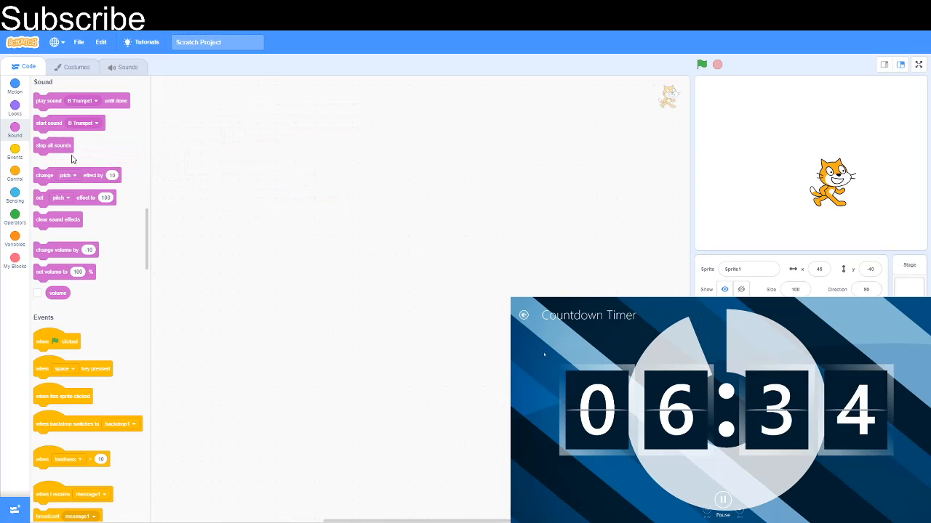
{"action": "left_click_drag", "start_coordinate": [53, 146], "coordinate": [252, 178]}
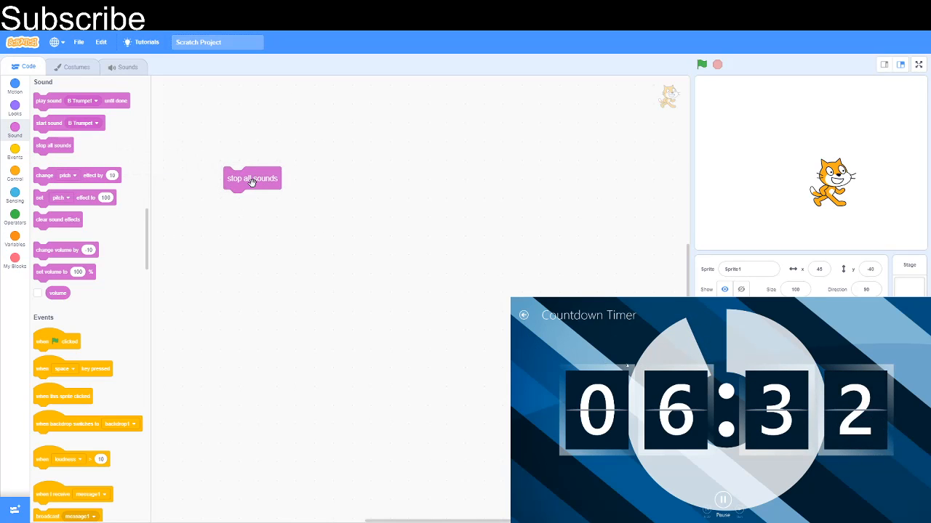
{"action": "left_click_drag", "start_coordinate": [252, 178], "coordinate": [222, 170]}
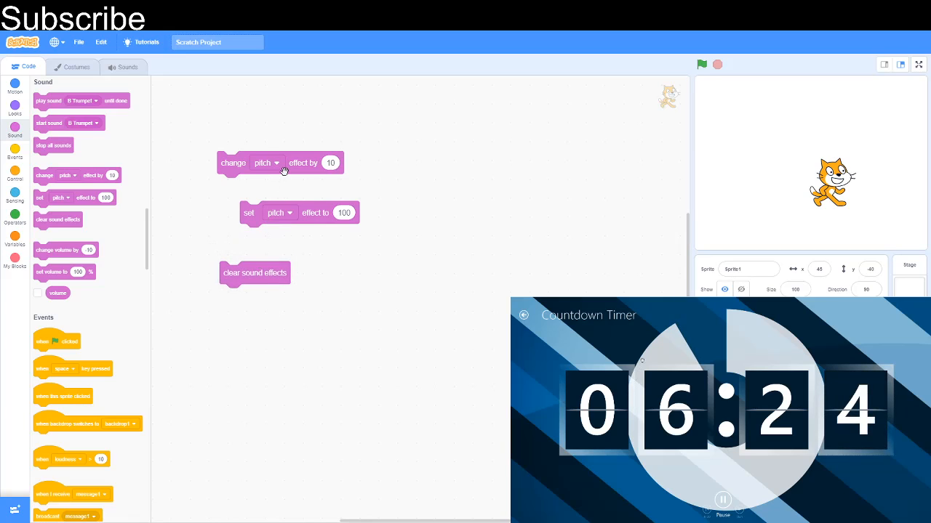
Step: Check the effect dropdowns on the change and set effect blocks, keeping pitch
{"action": "left_click", "coordinate": [266, 162]}
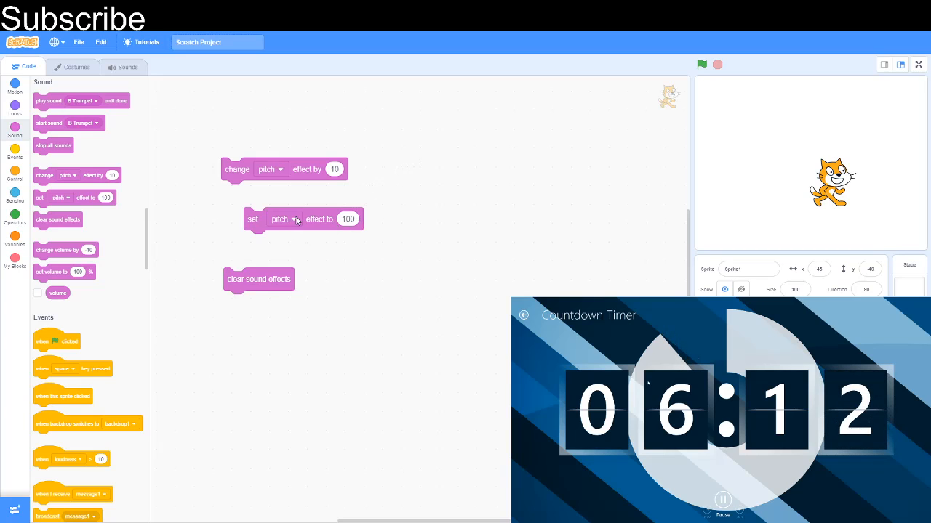
{"action": "left_click", "coordinate": [283, 219]}
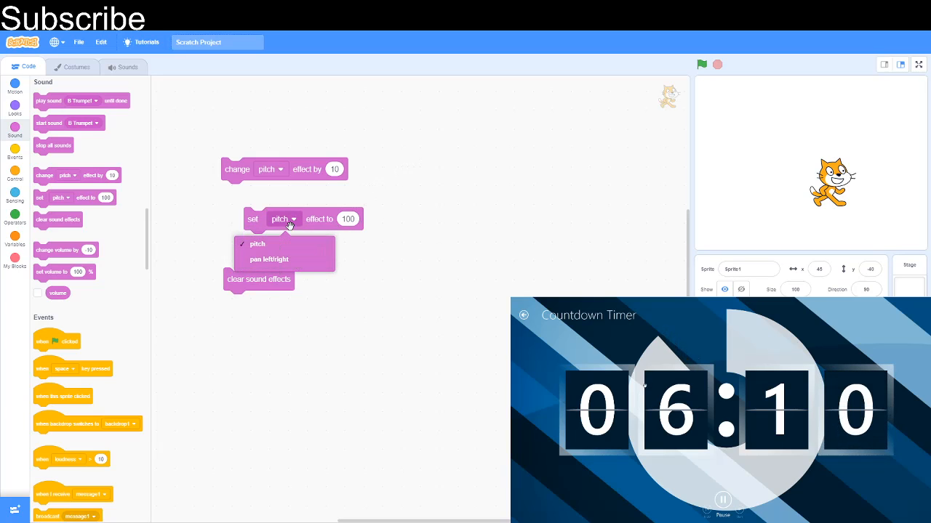
{"action": "left_click", "coordinate": [269, 260]}
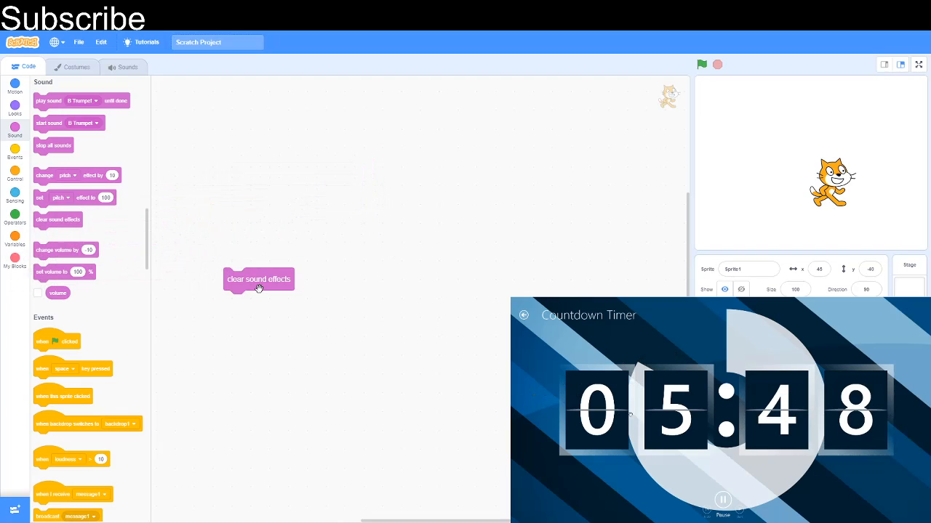
Step: Try the change volume by -10 and set volume to 100% blocks, then reselect Sound
{"action": "scroll", "scroll_direction": "down", "scroll_amount": 3}
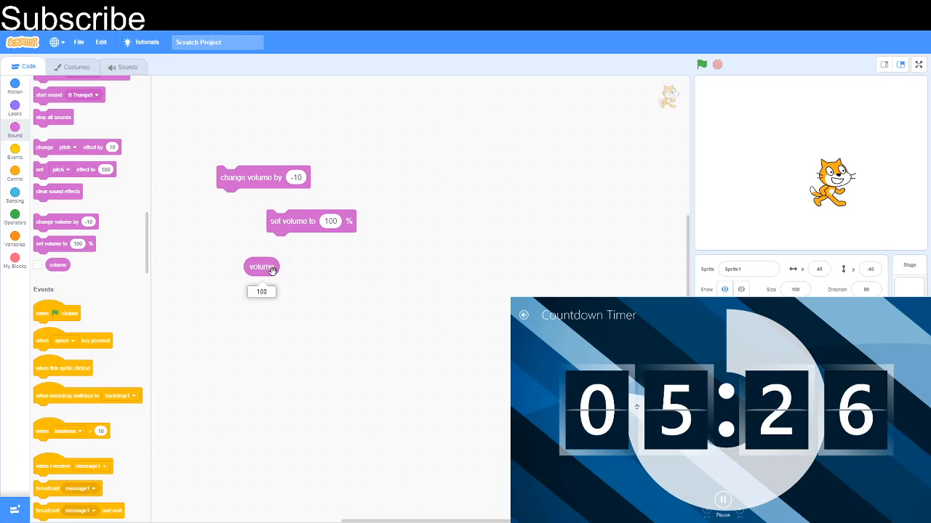
{"action": "mouse_move", "coordinate": [65, 298]}
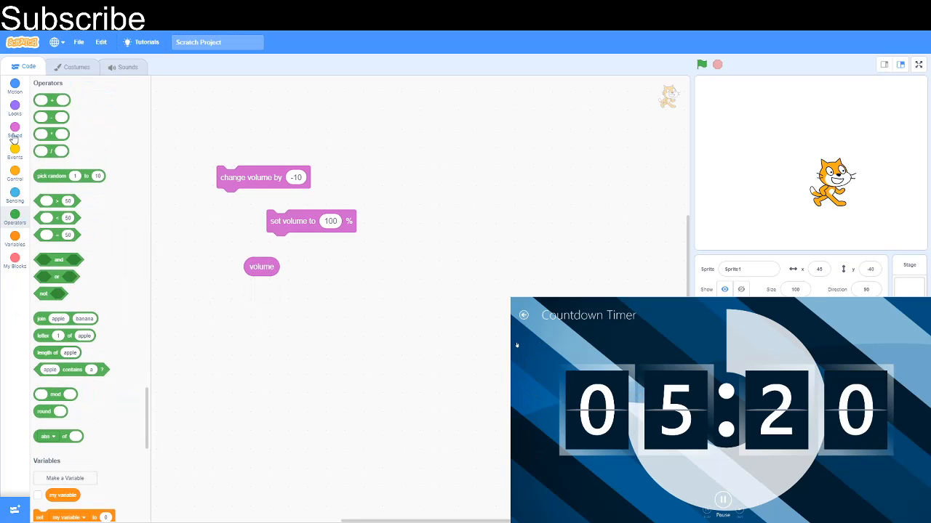
{"action": "left_click", "coordinate": [15, 128]}
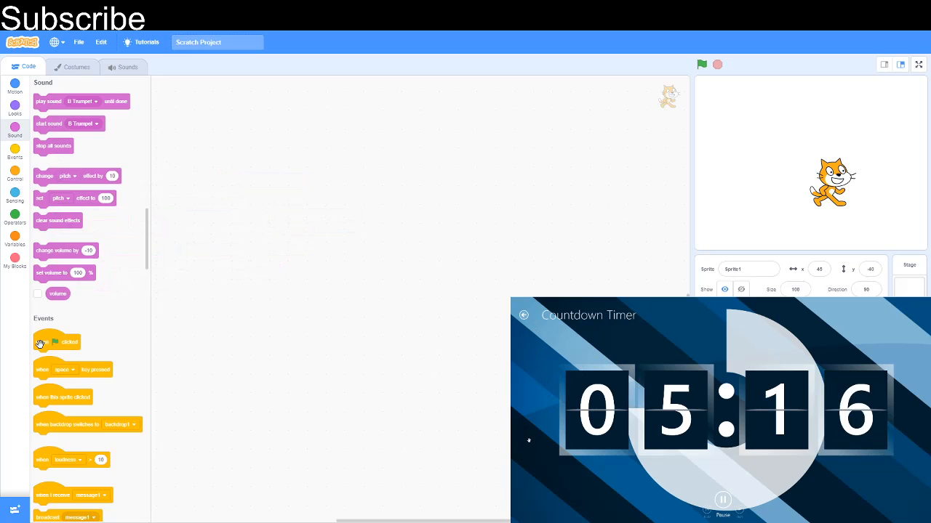
Step: Place and discard a when flag clicked block, then add when backdrop switches to backdrop1
{"action": "scroll", "scroll_direction": "down", "scroll_amount": 3}
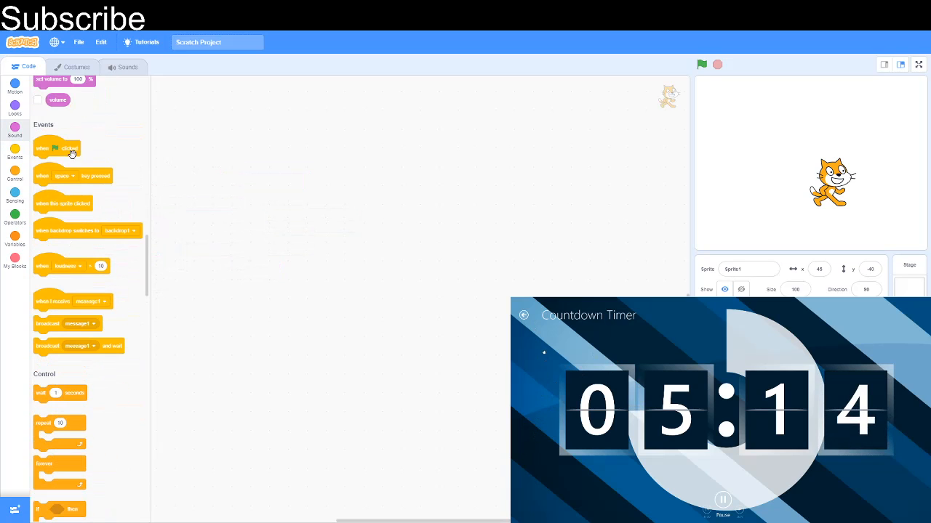
{"action": "left_click_drag", "start_coordinate": [56, 148], "coordinate": [266, 124]}
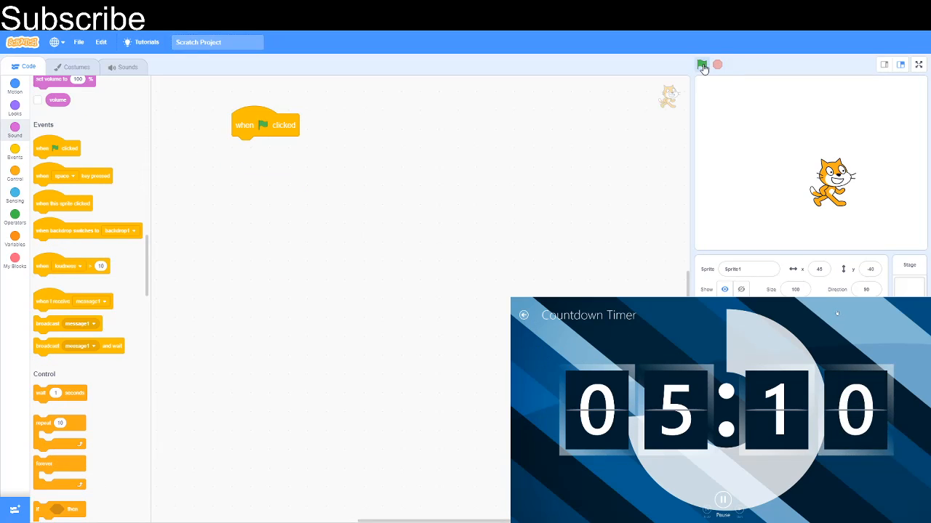
{"action": "left_click_drag", "start_coordinate": [265, 124], "coordinate": [165, 174]}
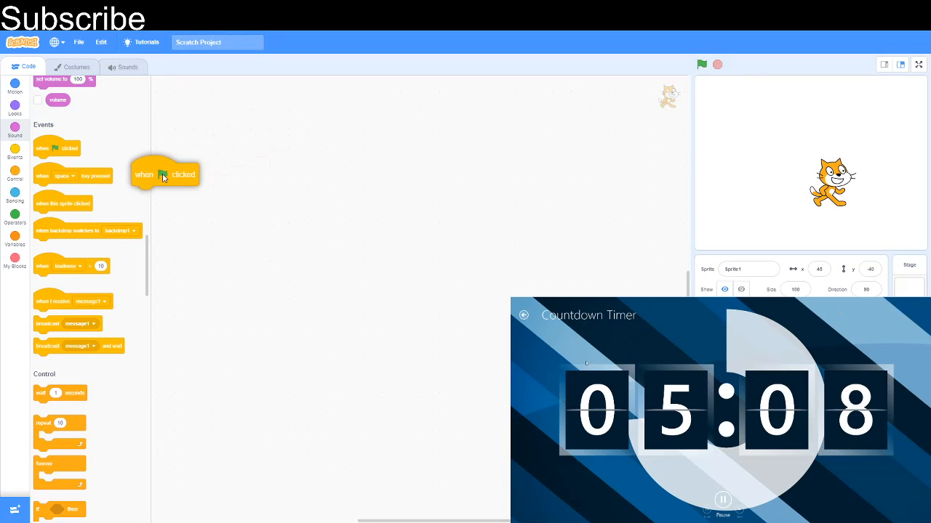
{"action": "left_click_drag", "start_coordinate": [165, 174], "coordinate": [203, 126]}
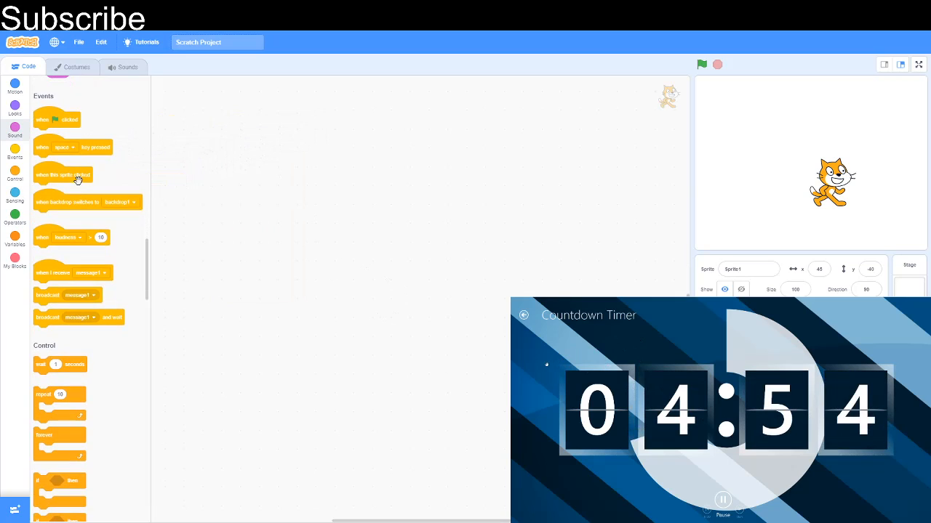
{"action": "left_click_drag", "start_coordinate": [62, 175], "coordinate": [258, 152]}
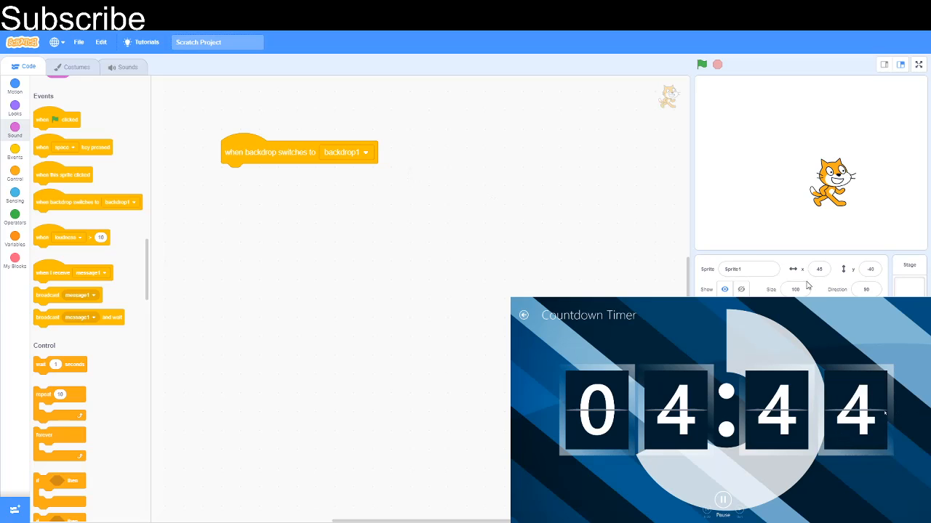
Step: Switch backdrops so the cat moves 10 steps to x 55, then drag the script away
{"action": "left_click", "coordinate": [14, 86]}
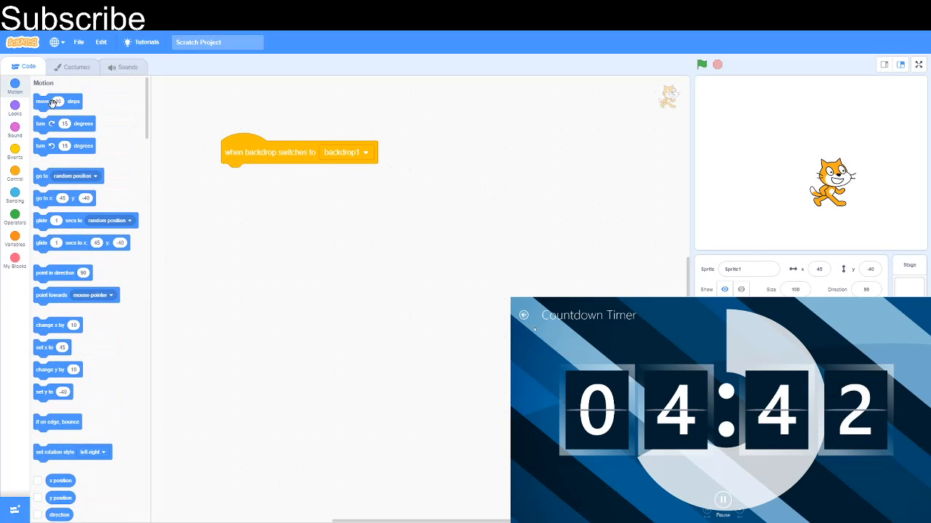
{"action": "left_click", "coordinate": [15, 108]}
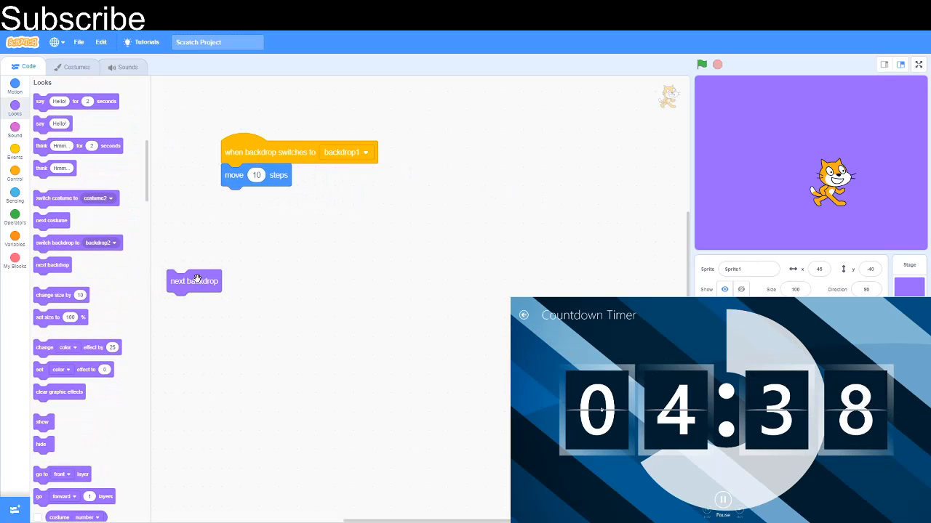
{"action": "mouse_move", "coordinate": [265, 279]}
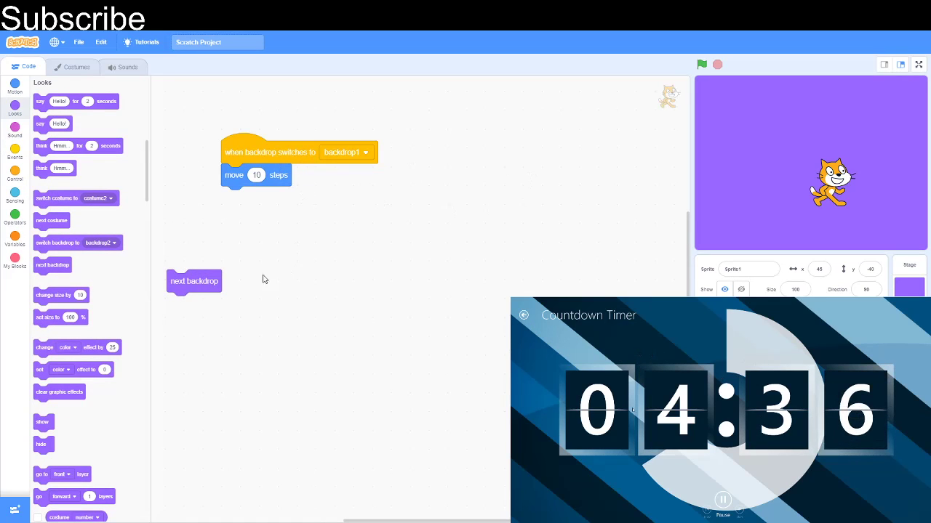
{"action": "left_click", "coordinate": [194, 282]}
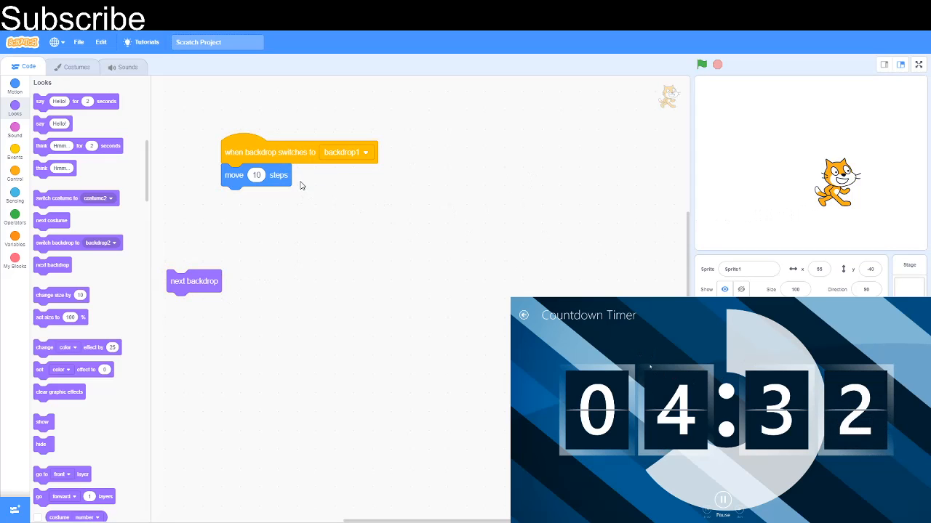
{"action": "left_click_drag", "start_coordinate": [194, 281], "coordinate": [248, 198]}
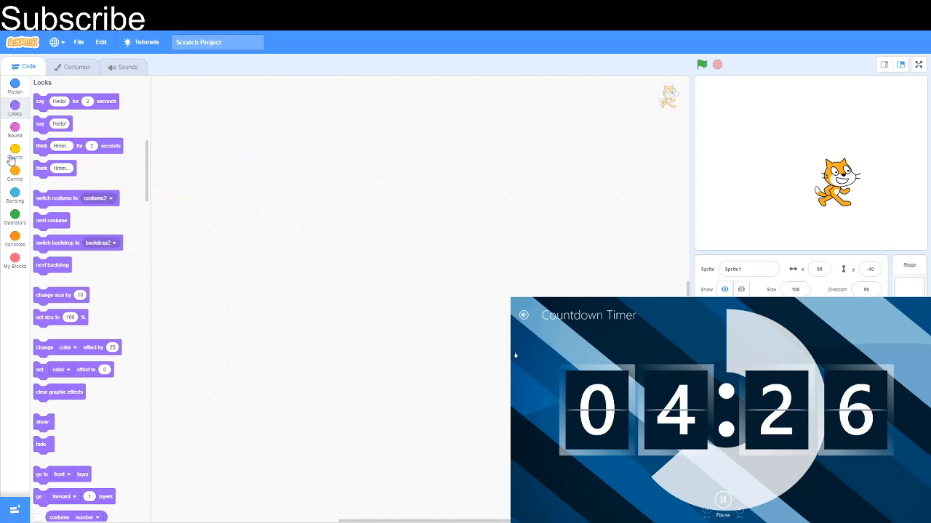
Step: Place a when loudness > 10 hat block and change its trigger to timer
{"action": "left_click", "coordinate": [15, 152]}
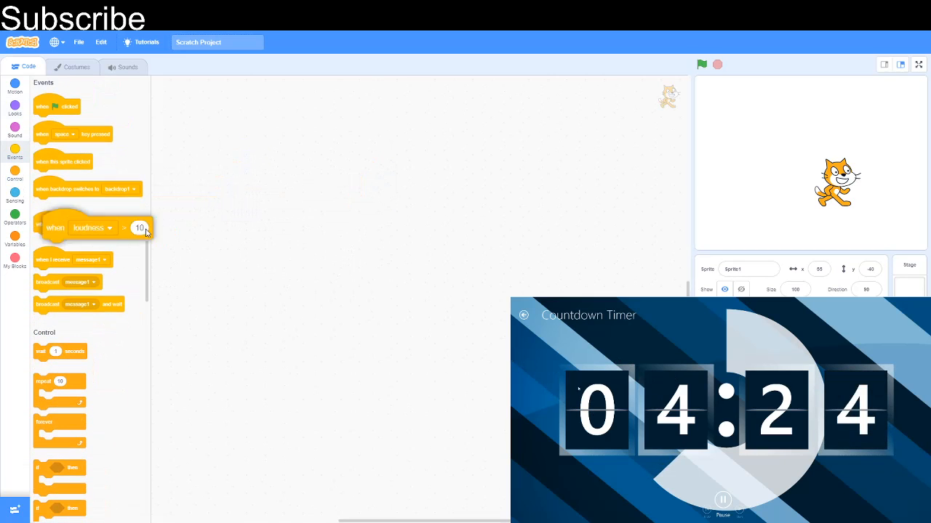
{"action": "left_click_drag", "start_coordinate": [93, 226], "coordinate": [281, 170]}
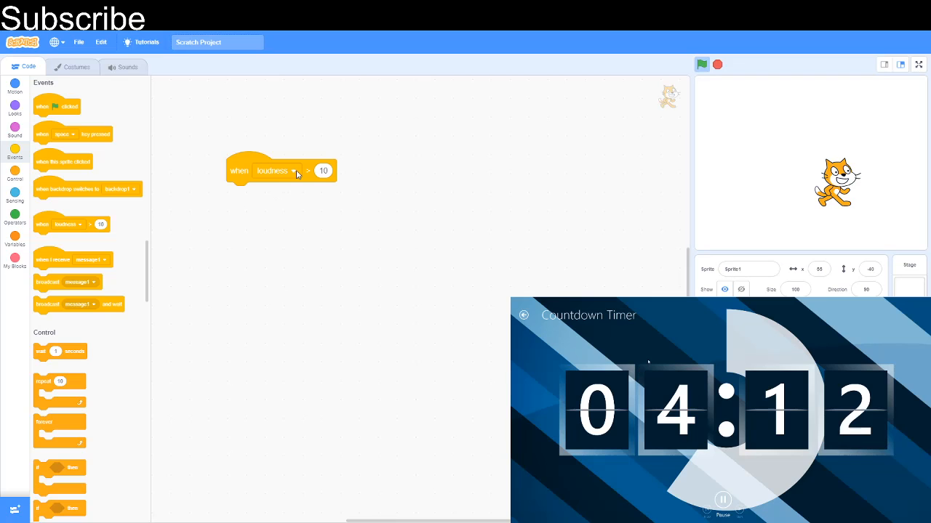
{"action": "left_click", "coordinate": [273, 170]}
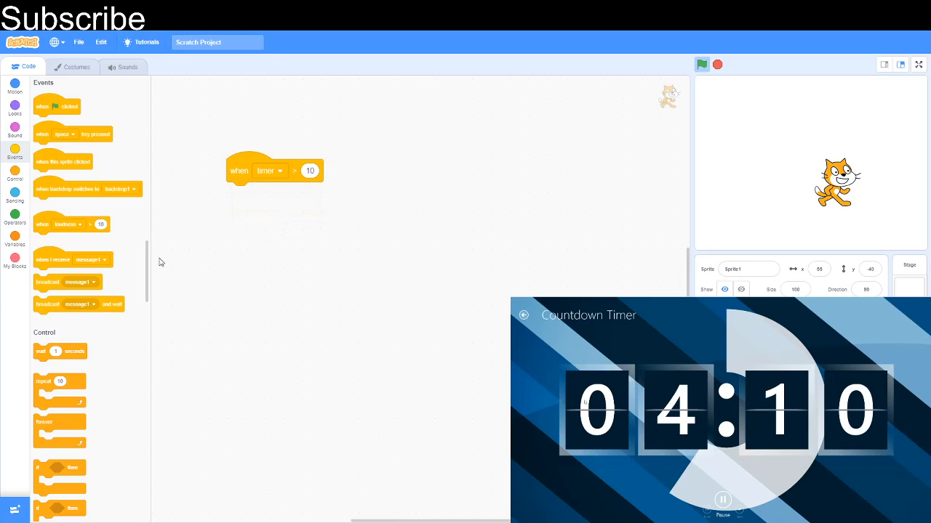
Step: Show and hide the stage timer readout, then delete the timer hat block
{"action": "left_click", "coordinate": [14, 191]}
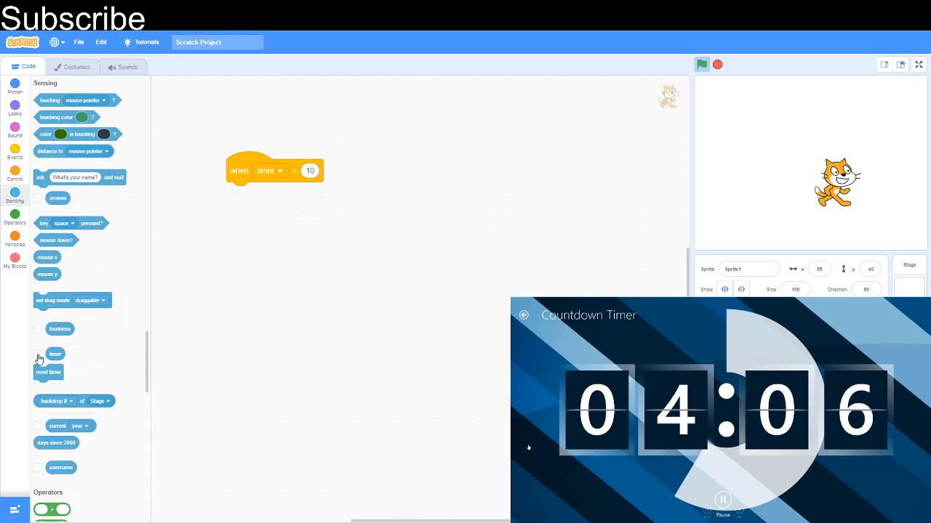
{"action": "left_click", "coordinate": [37, 354]}
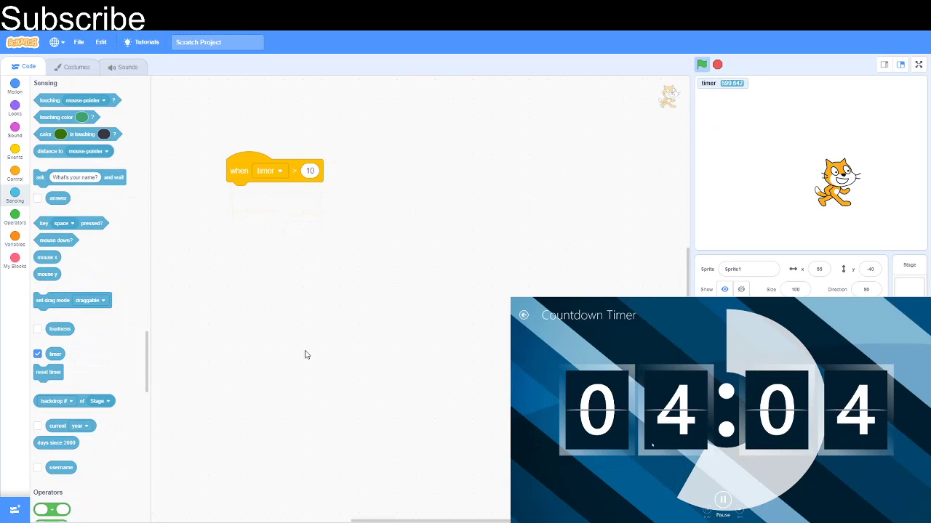
{"action": "left_click", "coordinate": [38, 354]}
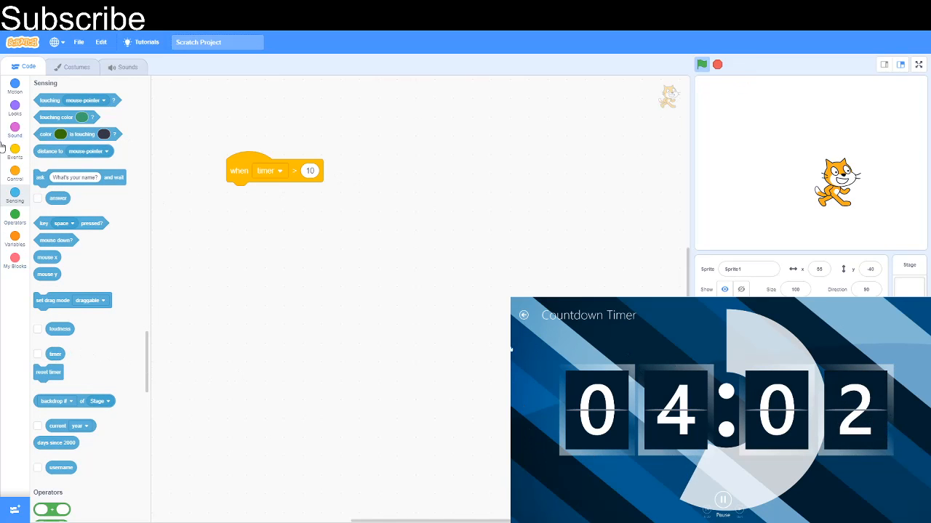
{"action": "left_click", "coordinate": [15, 146]}
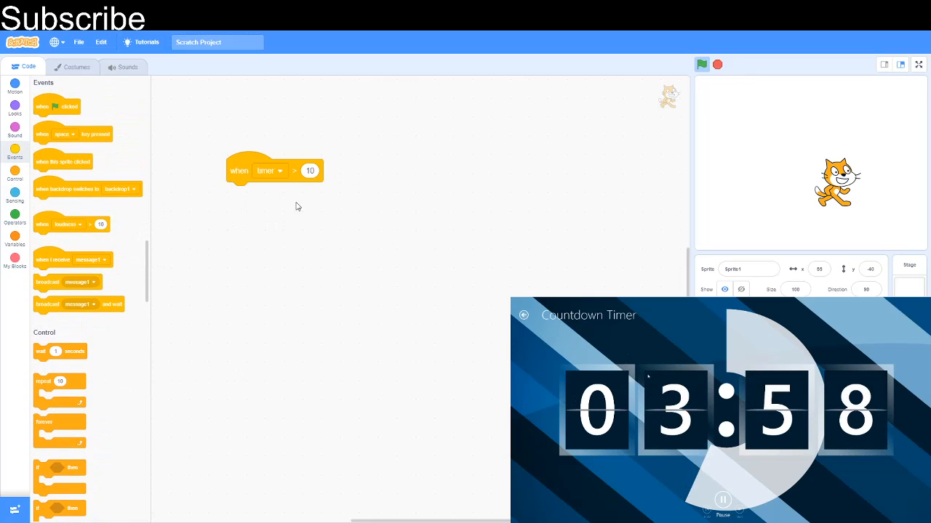
{"action": "left_click_drag", "start_coordinate": [275, 170], "coordinate": [95, 184]}
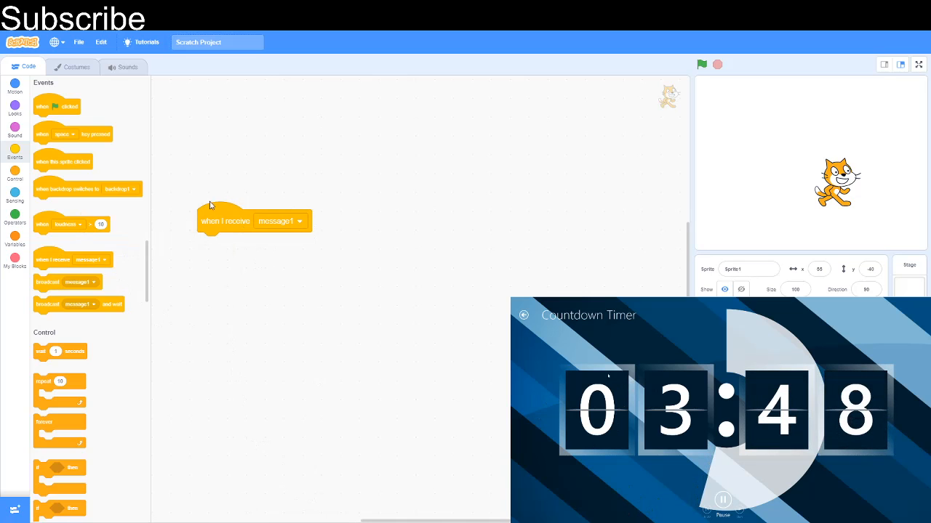
Step: Add broadcast message1 and broadcast message1 and wait blocks, keeping message1 selected
{"action": "left_click_drag", "start_coordinate": [62, 282], "coordinate": [263, 283]}
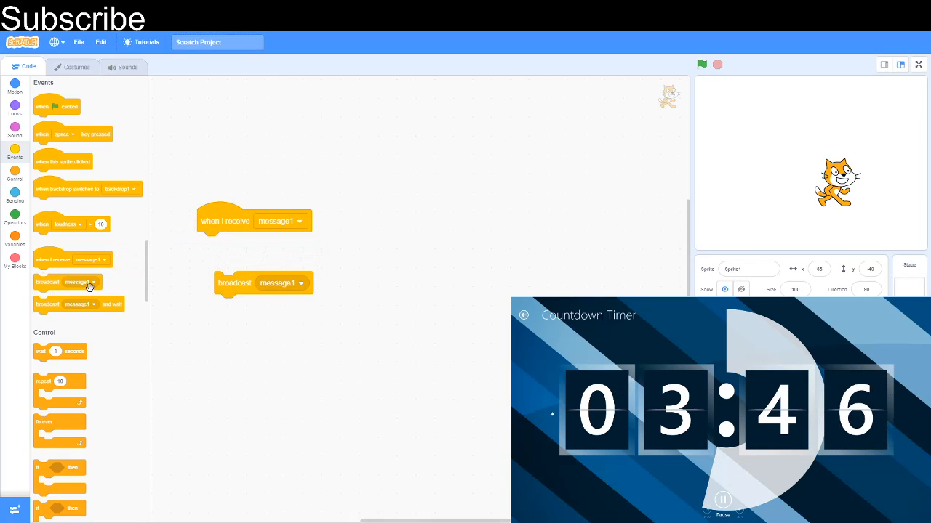
{"action": "left_click_drag", "start_coordinate": [78, 304], "coordinate": [273, 338]}
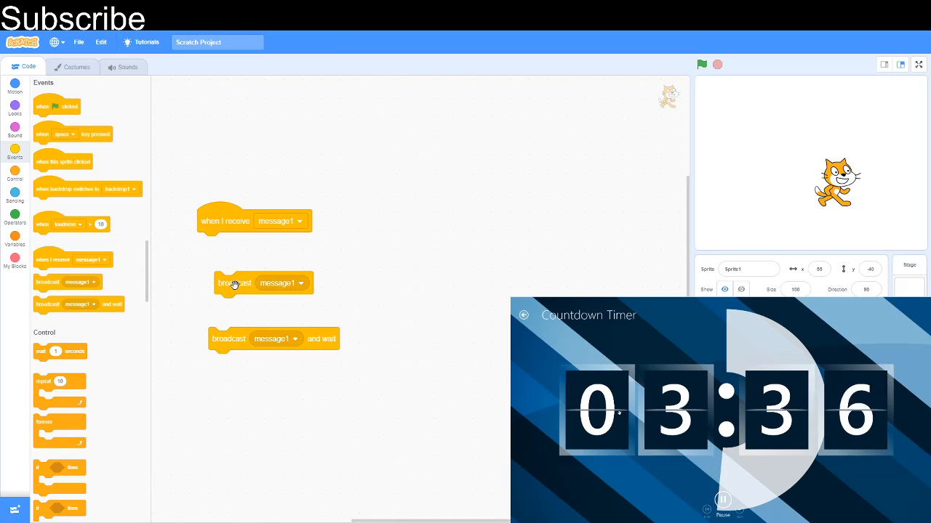
{"action": "left_click_drag", "start_coordinate": [234, 283], "coordinate": [332, 161]}
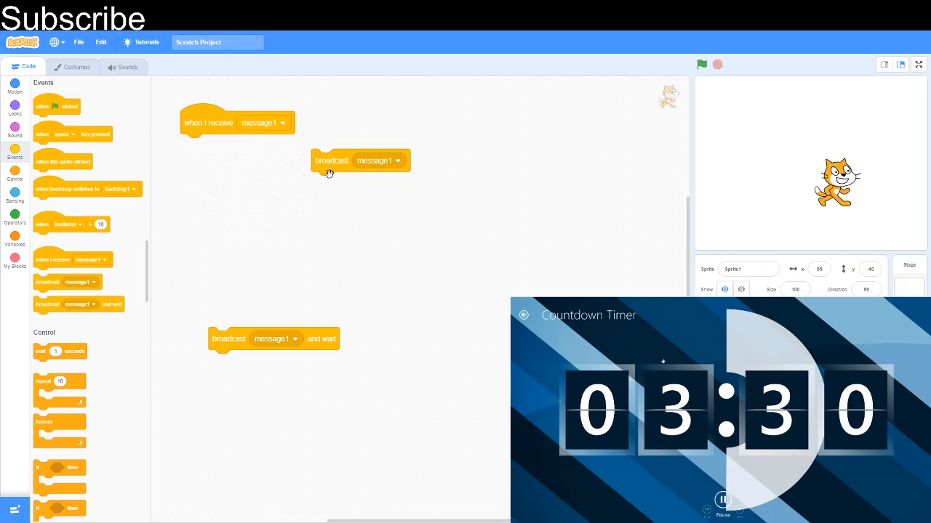
{"action": "left_click", "coordinate": [398, 161]}
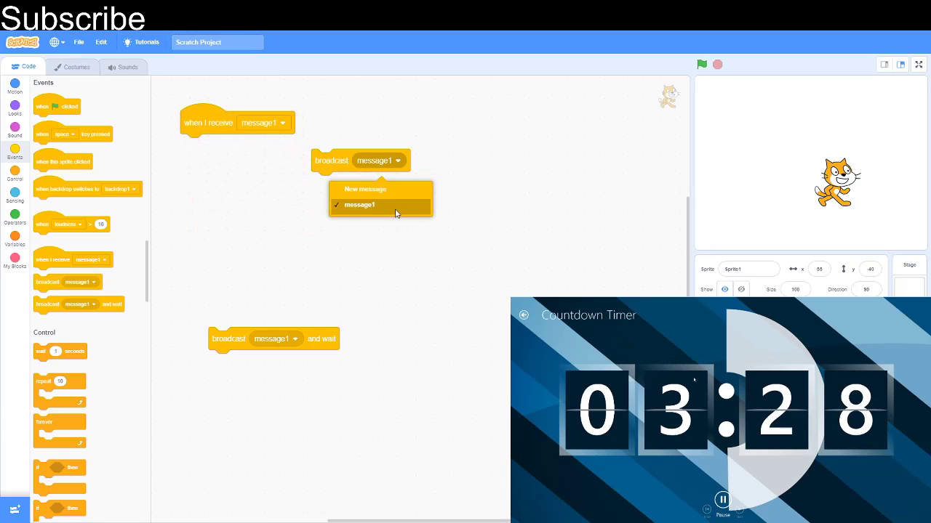
{"action": "left_click", "coordinate": [365, 190]}
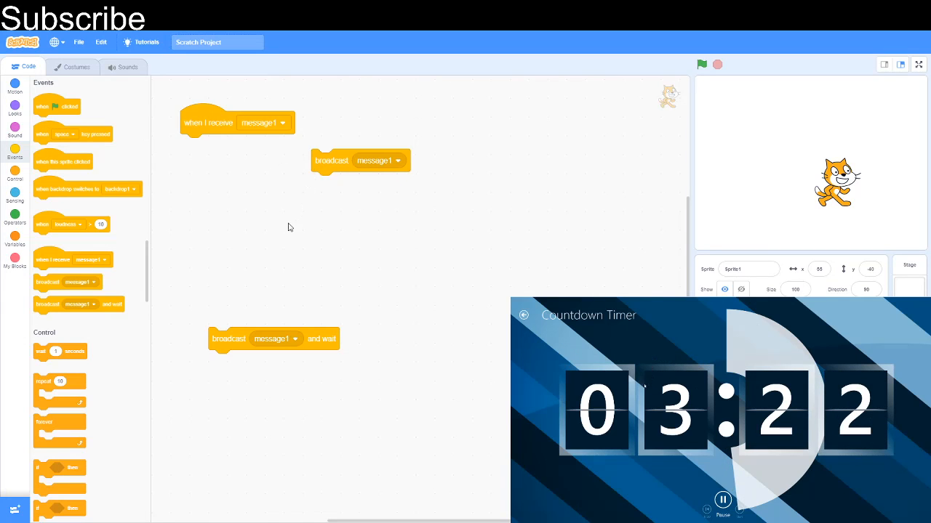
Step: Run move 10 steps on the cat, then clear all blocks from the code area
{"action": "left_click", "coordinate": [14, 86]}
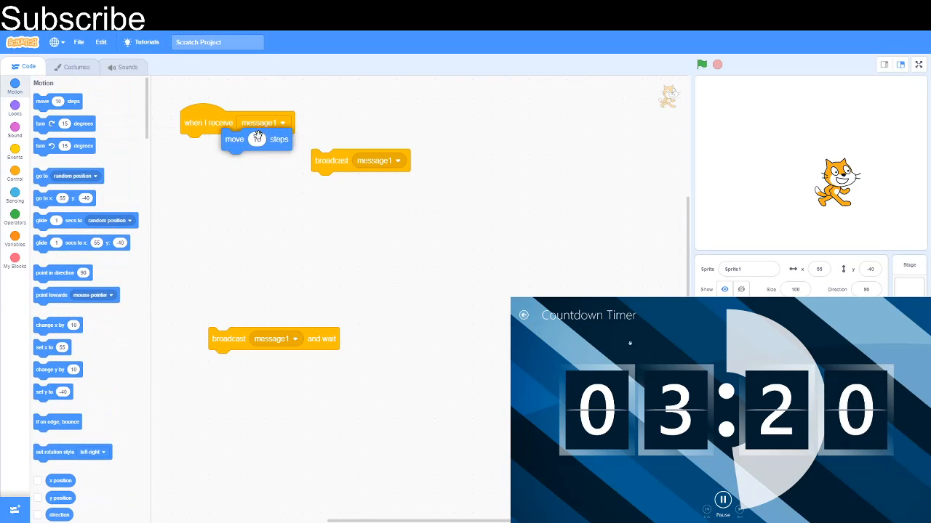
{"action": "left_click", "coordinate": [701, 64]}
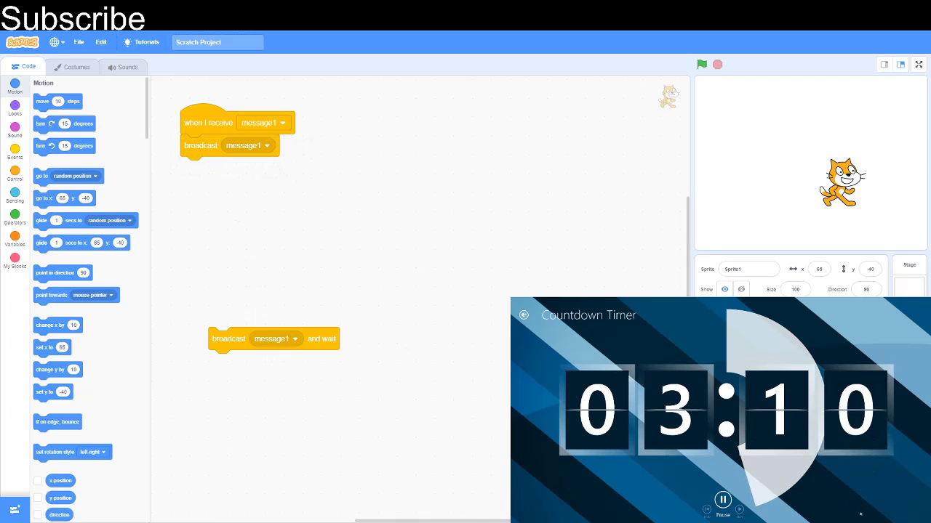
{"action": "left_click", "coordinate": [294, 338]}
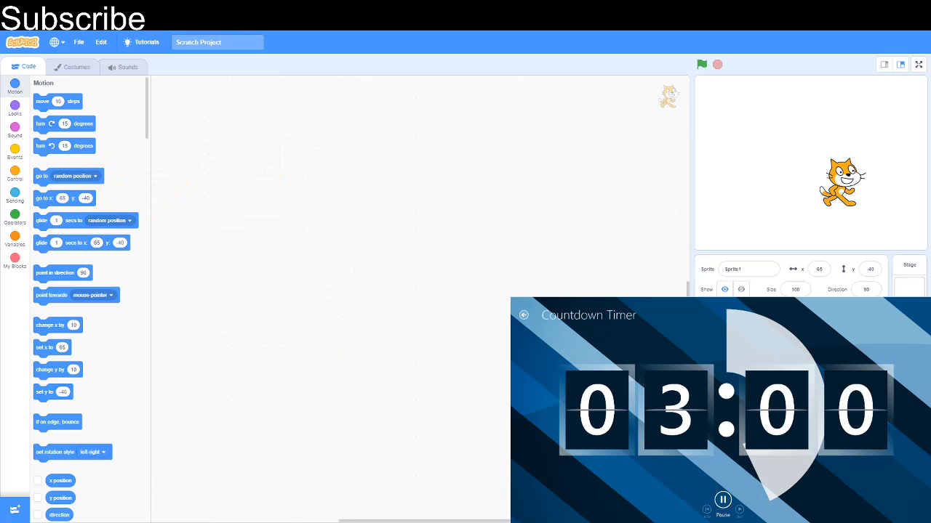
{"action": "left_click", "coordinate": [15, 173]}
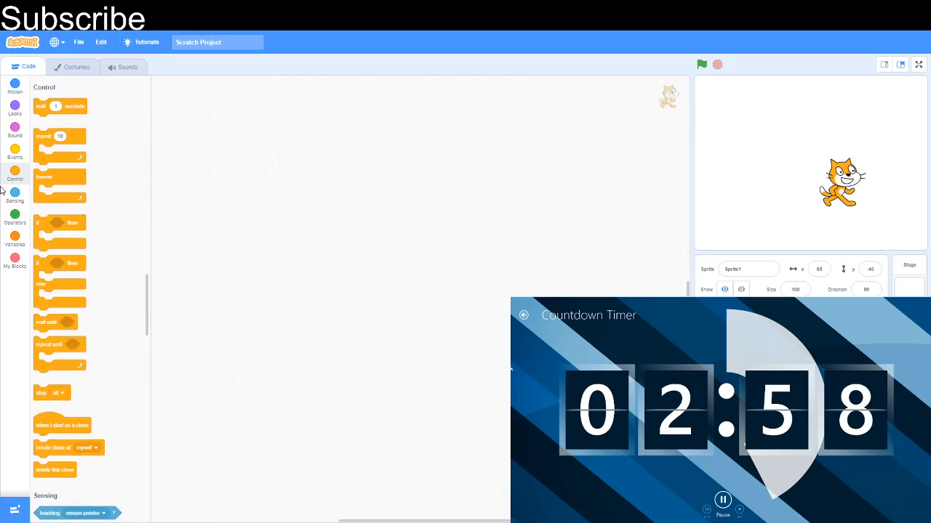
Step: Add and remove forever and repeat 10 loops, then stack if-else below an if-then block
{"action": "left_click_drag", "start_coordinate": [60, 106], "coordinate": [235, 128]}
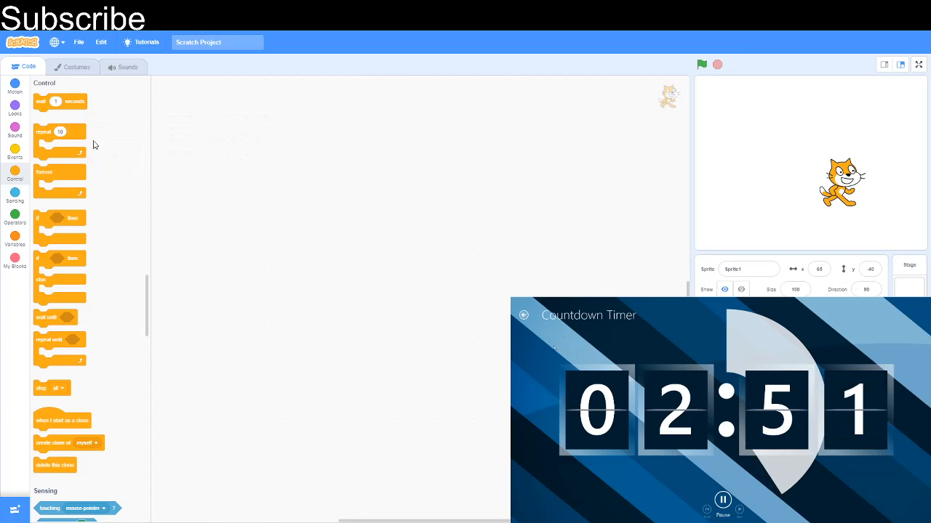
{"action": "left_click_drag", "start_coordinate": [59, 131], "coordinate": [264, 145]}
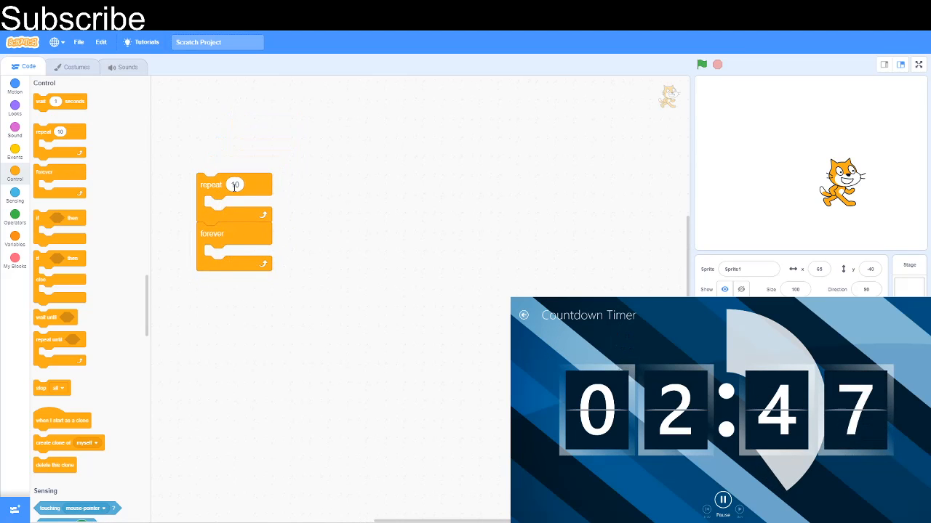
{"action": "left_click_drag", "start_coordinate": [212, 234], "coordinate": [125, 266]}
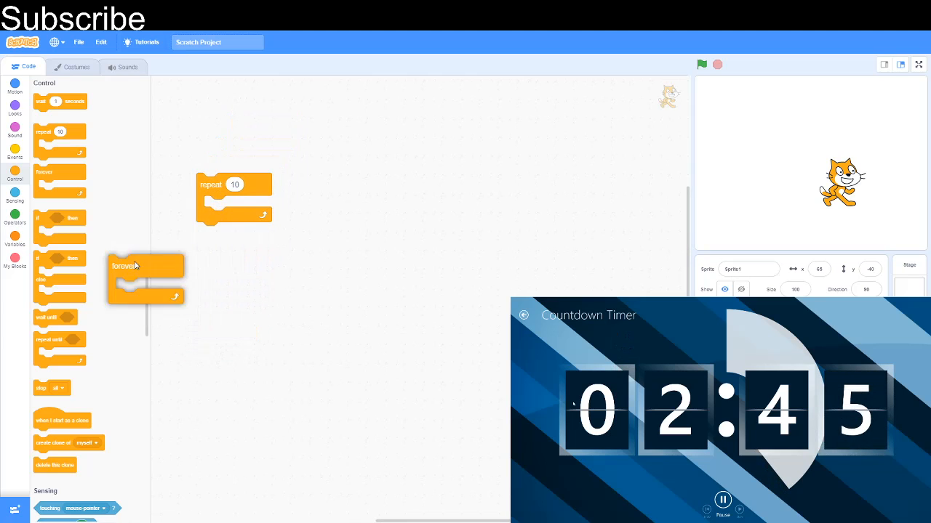
{"action": "left_click_drag", "start_coordinate": [232, 184], "coordinate": [95, 194]}
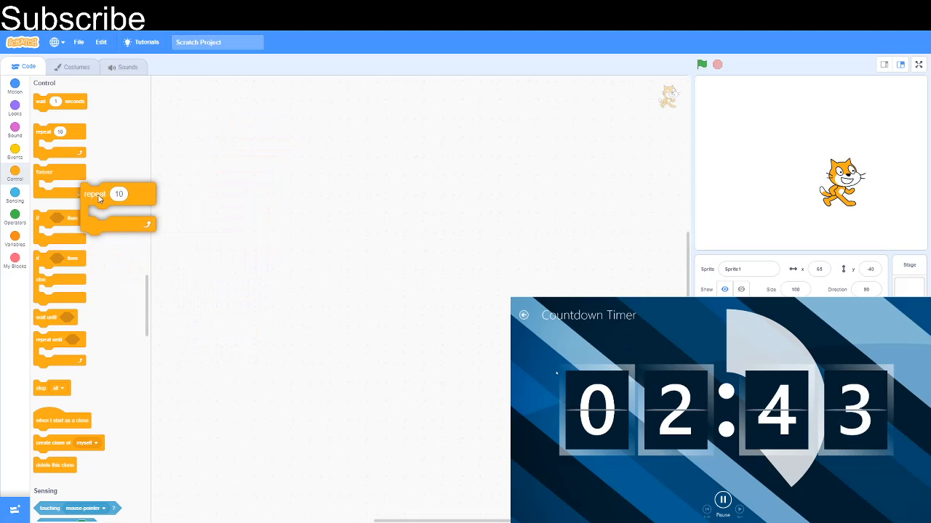
{"action": "left_click_drag", "start_coordinate": [118, 200], "coordinate": [214, 194]}
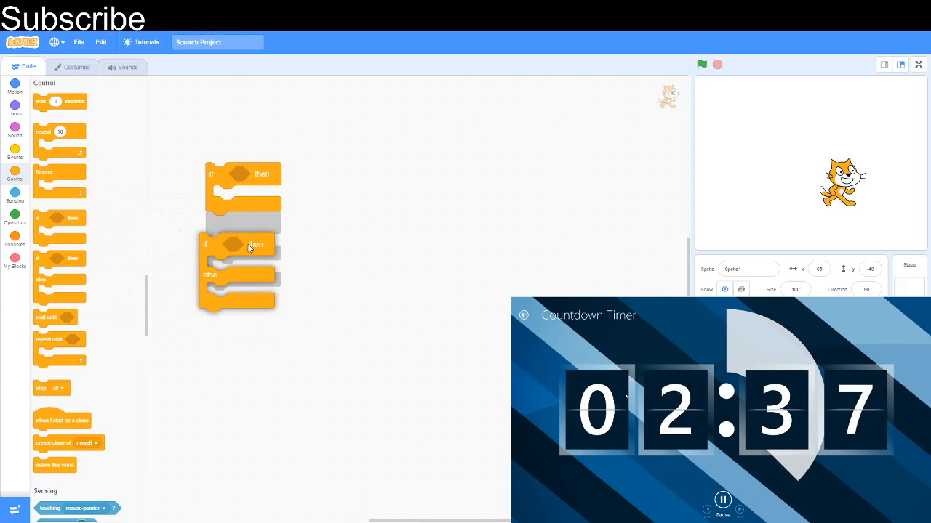
{"action": "left_click_drag", "start_coordinate": [236, 269], "coordinate": [243, 218]}
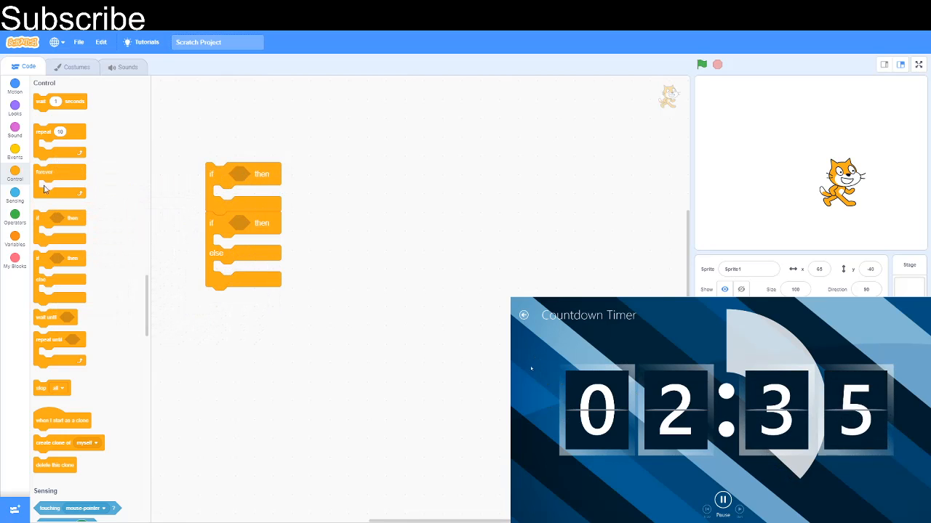
Step: Switch to Control blocks and place a wait until block in the code area
{"action": "left_click", "coordinate": [14, 214]}
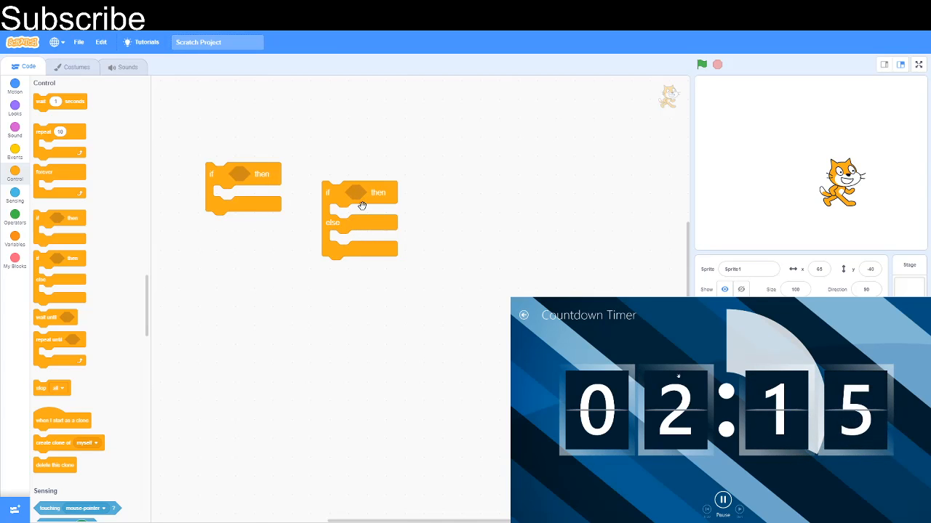
{"action": "mouse_move", "coordinate": [356, 190]}
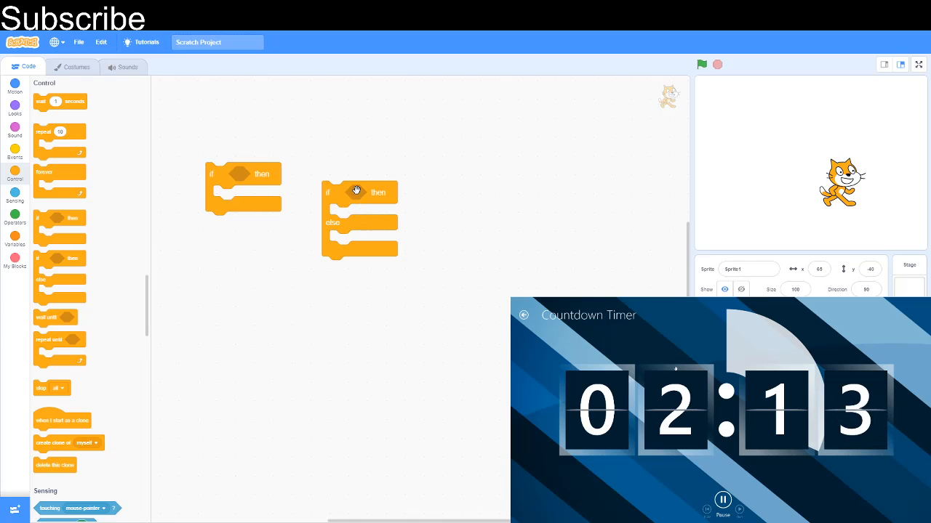
{"action": "mouse_move", "coordinate": [349, 241]}
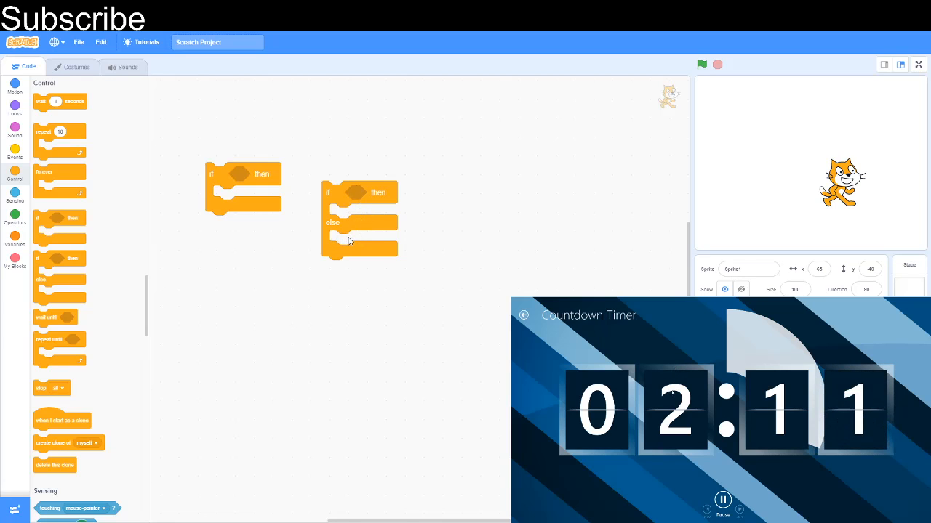
{"action": "left_click_drag", "start_coordinate": [359, 218], "coordinate": [243, 223]}
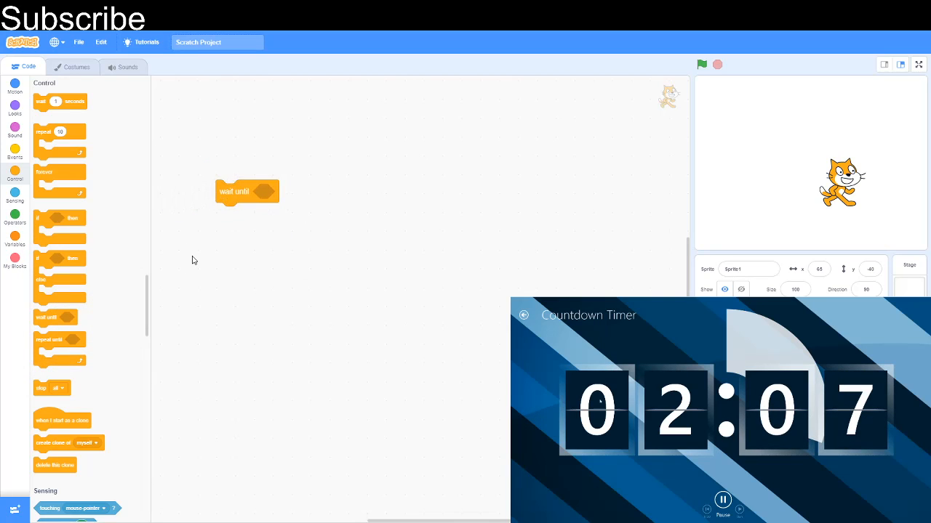
Step: Place a repeat until block, then drag the wait until block back to the palette
{"action": "left_click_drag", "start_coordinate": [60, 345], "coordinate": [301, 253]}
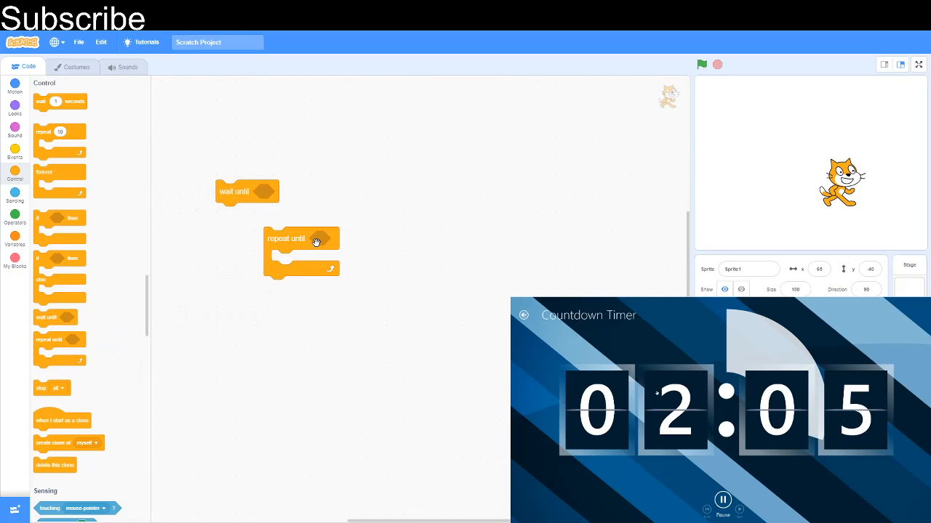
{"action": "left_click", "coordinate": [15, 218]}
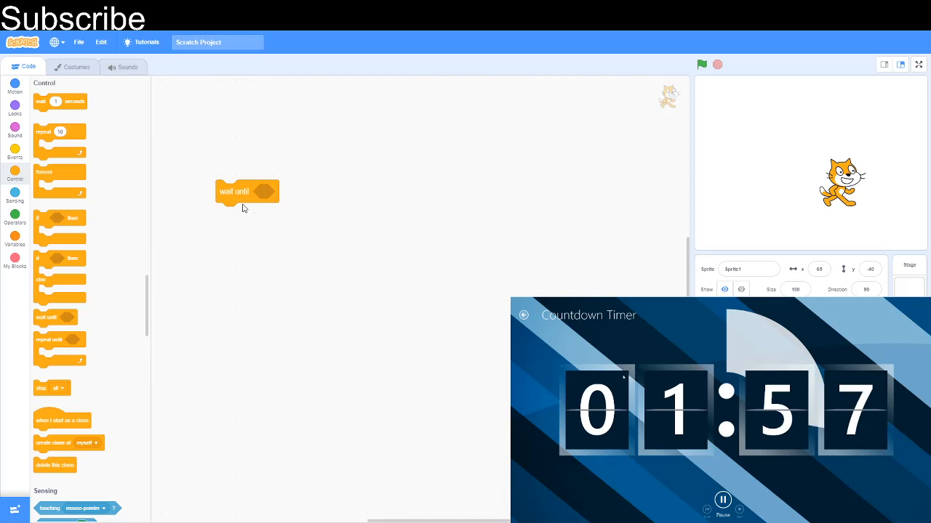
{"action": "left_click_drag", "start_coordinate": [247, 191], "coordinate": [102, 271]}
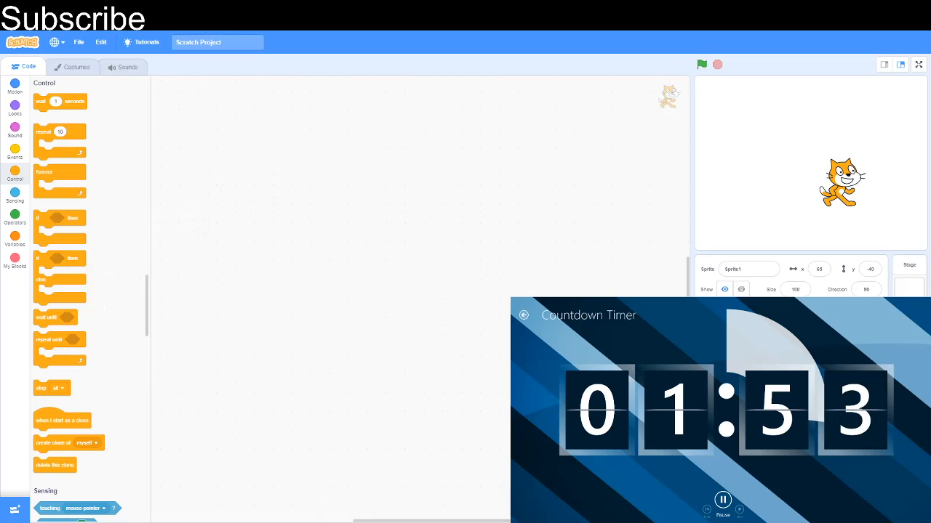
{"action": "scroll", "scroll_direction": "down", "scroll_amount": 3}
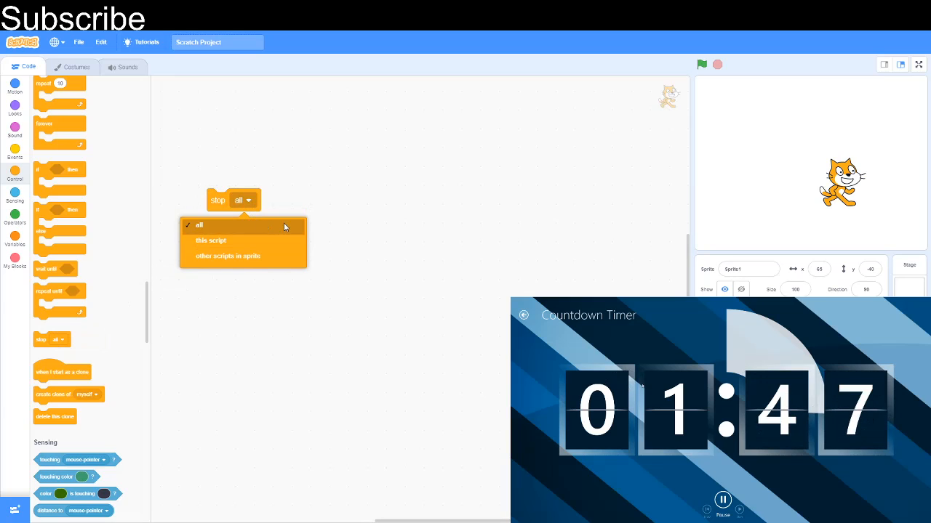
{"action": "left_click", "coordinate": [211, 241]}
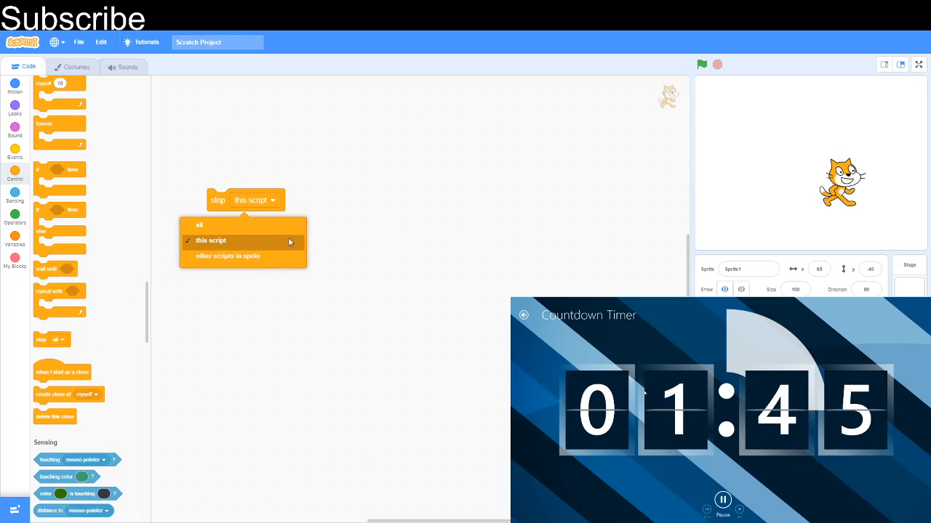
{"action": "left_click", "coordinate": [211, 240]}
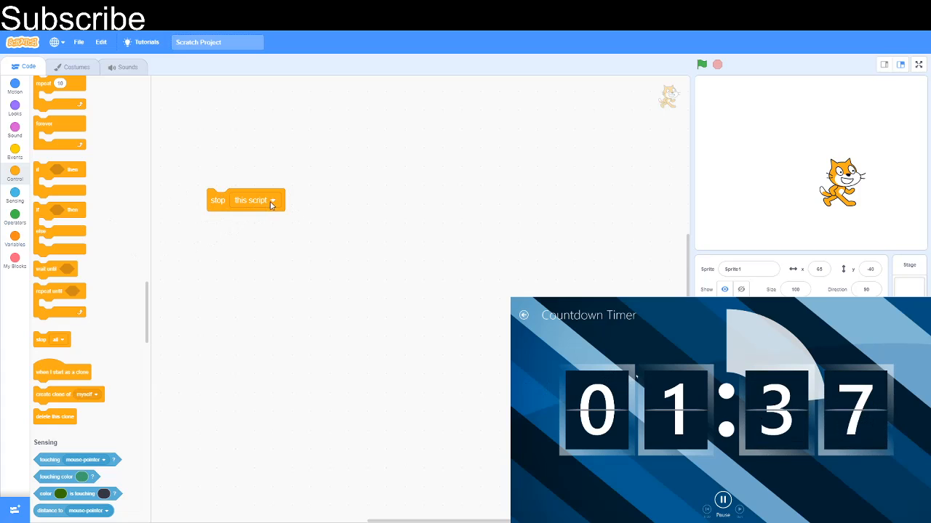
{"action": "left_click", "coordinate": [272, 204]}
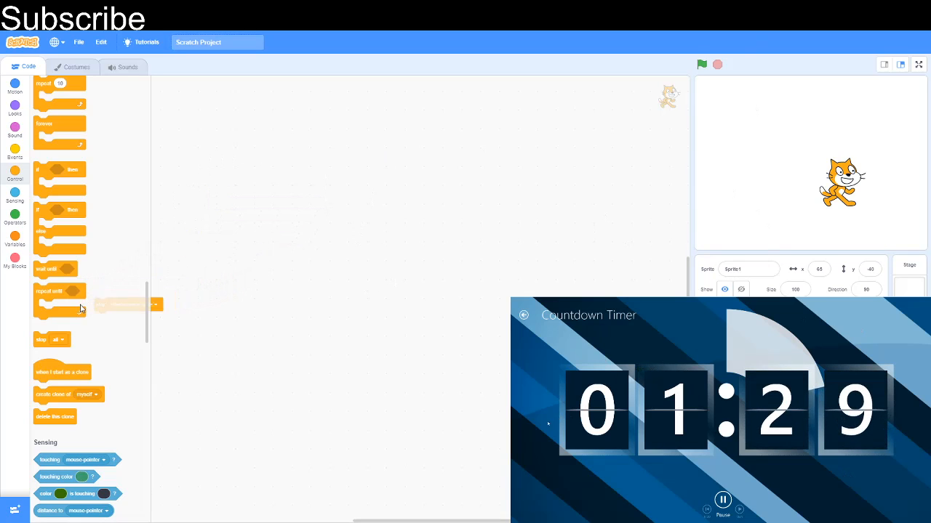
Step: Attach and separate delete this clone, create cat clones, then remove the create clone stack
{"action": "left_click_drag", "start_coordinate": [69, 394], "coordinate": [259, 293]}
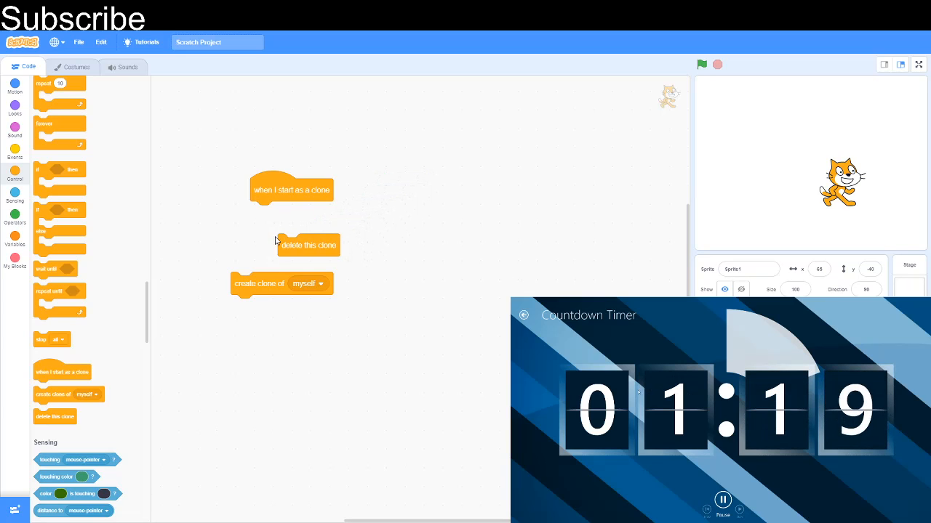
{"action": "left_click_drag", "start_coordinate": [308, 245], "coordinate": [428, 260]}
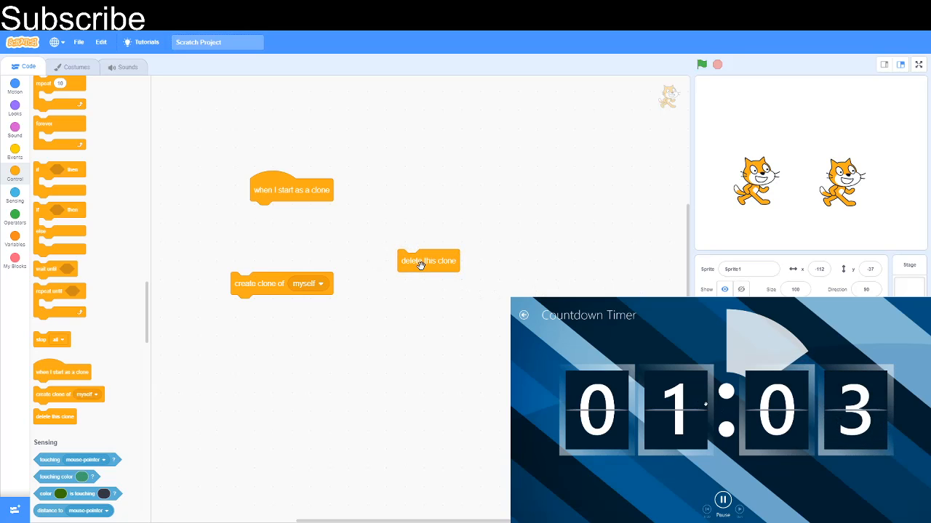
{"action": "mouse_move", "coordinate": [642, 248]}
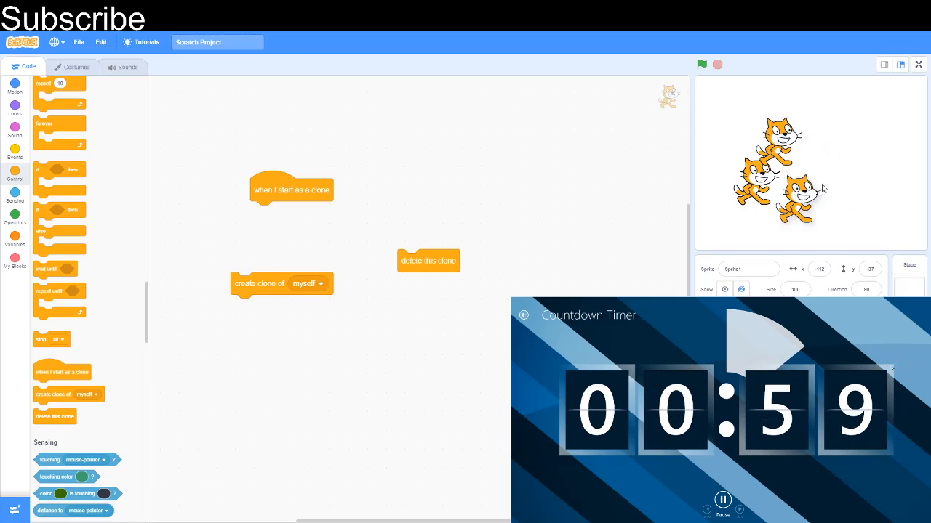
{"action": "left_click_drag", "start_coordinate": [429, 260], "coordinate": [259, 214]}
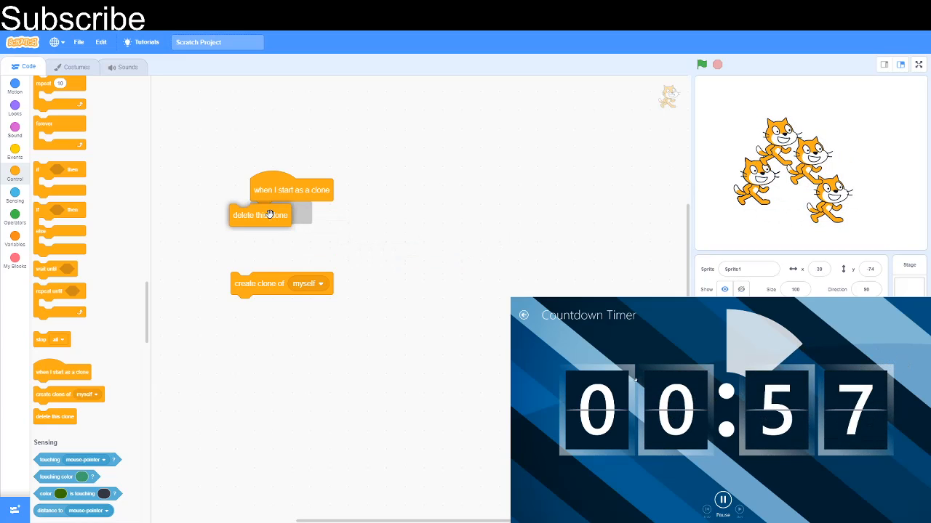
{"action": "left_click_drag", "start_coordinate": [291, 189], "coordinate": [414, 181]}
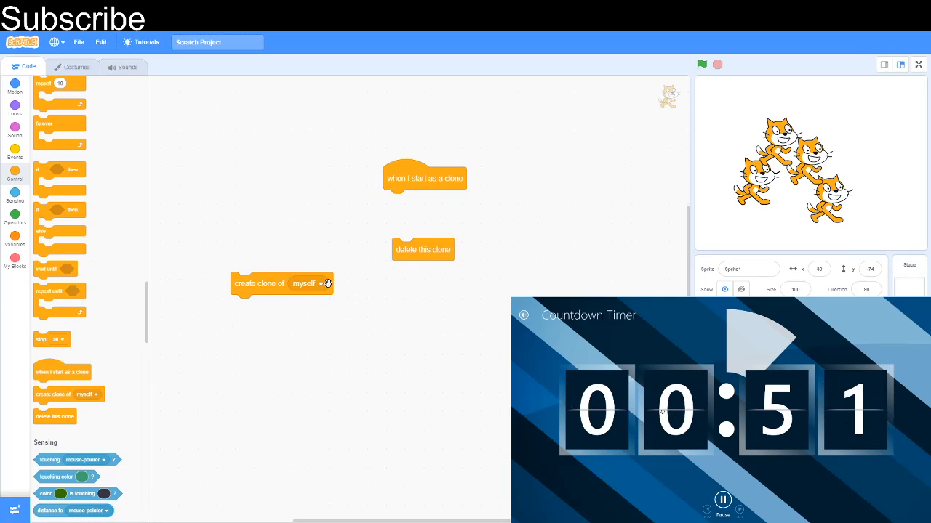
{"action": "left_click", "coordinate": [320, 284]}
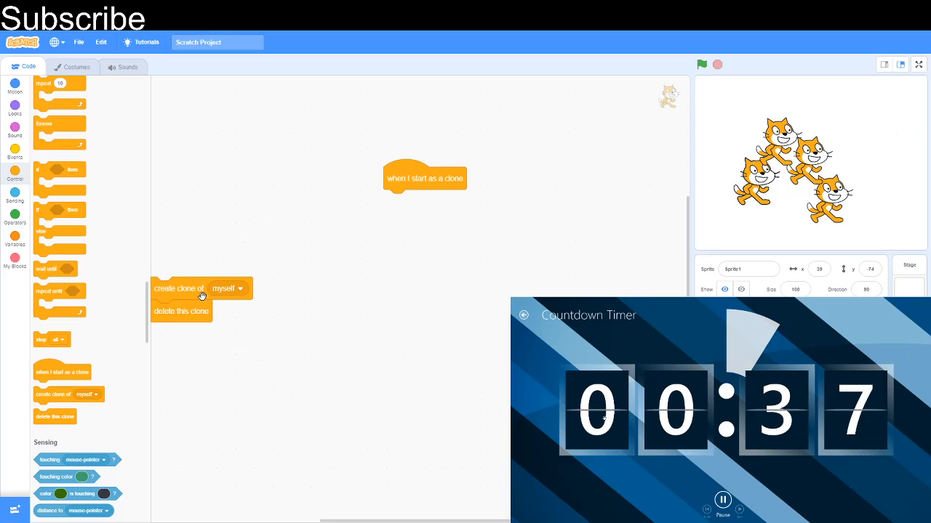
{"action": "left_click_drag", "start_coordinate": [180, 289], "coordinate": [388, 238]}
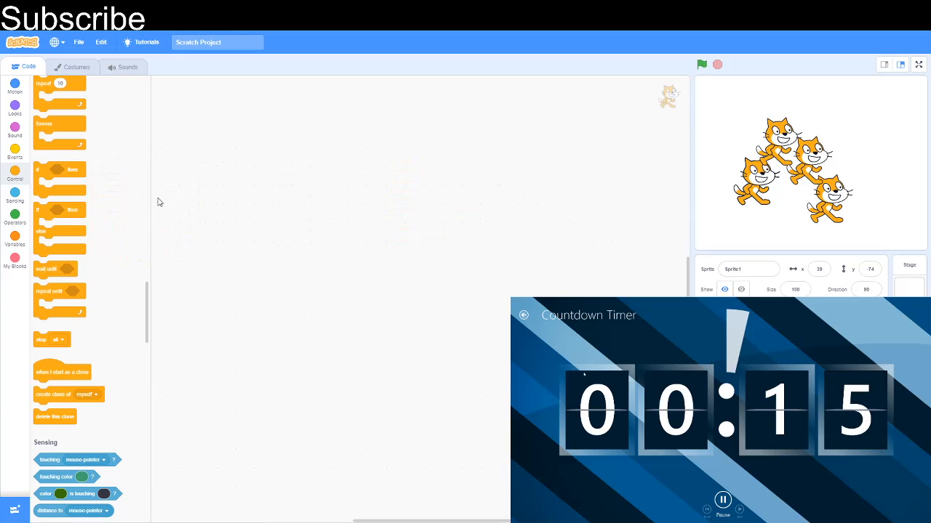
{"action": "scroll", "scroll_direction": "down", "scroll_amount": 3}
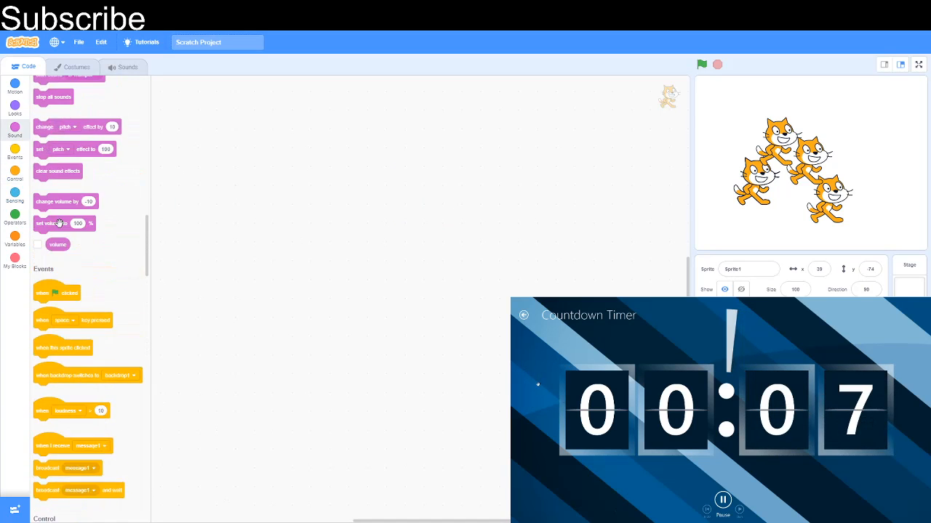
{"action": "scroll", "scroll_direction": "down", "scroll_amount": 3}
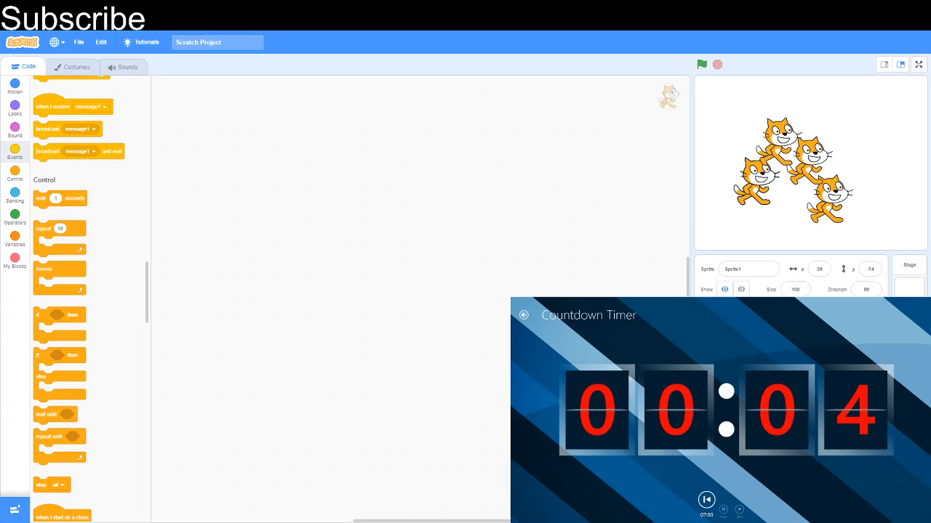
{"action": "left_click", "coordinate": [706, 500]}
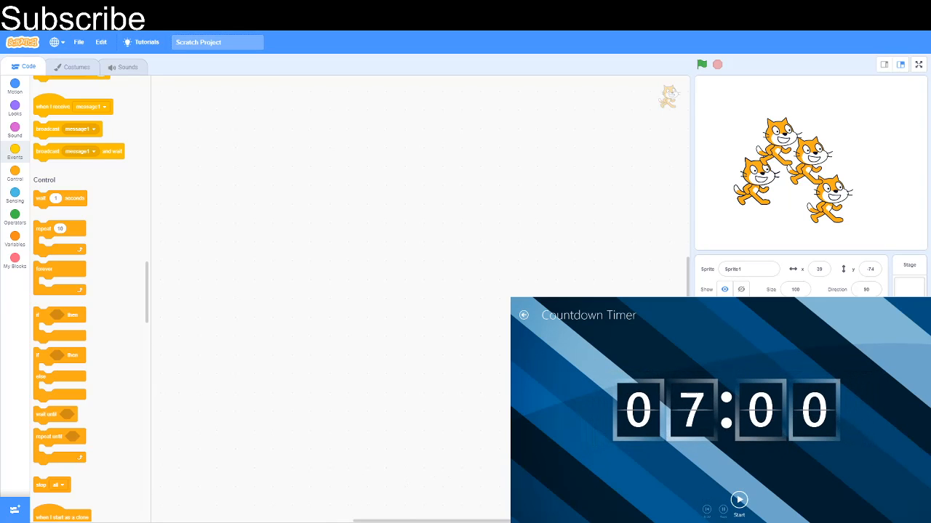
{"action": "scroll", "scroll_direction": "up", "scroll_amount": 3}
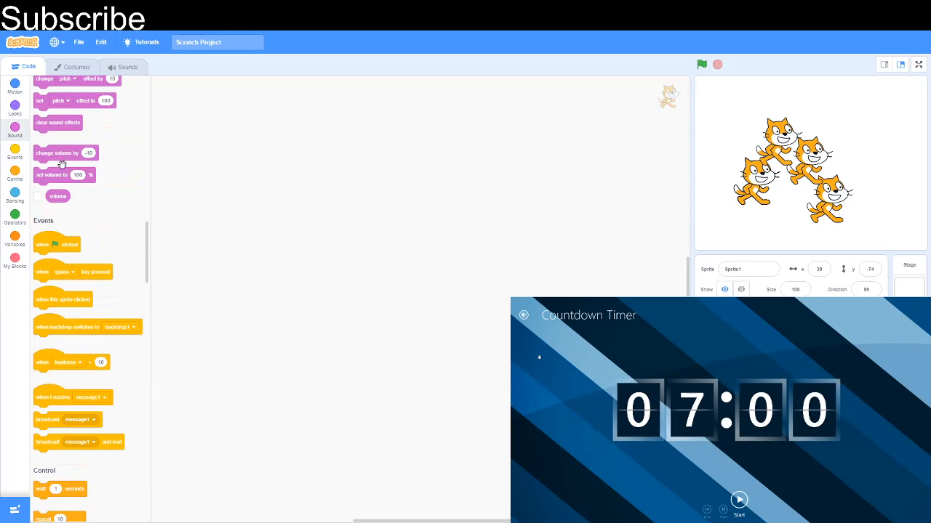
{"action": "scroll", "scroll_direction": "down", "scroll_amount": 3}
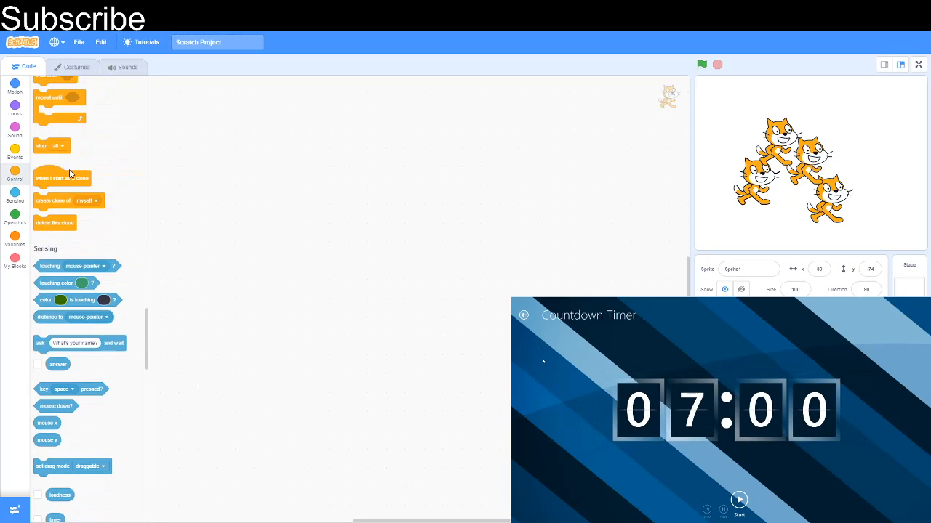
{"action": "scroll", "scroll_direction": "up", "scroll_amount": 3}
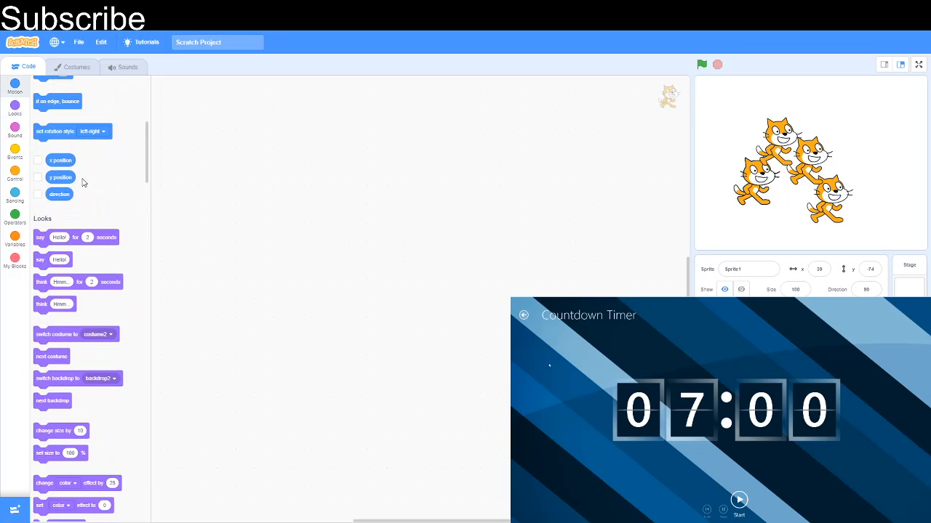
{"action": "mouse_move", "coordinate": [163, 213]}
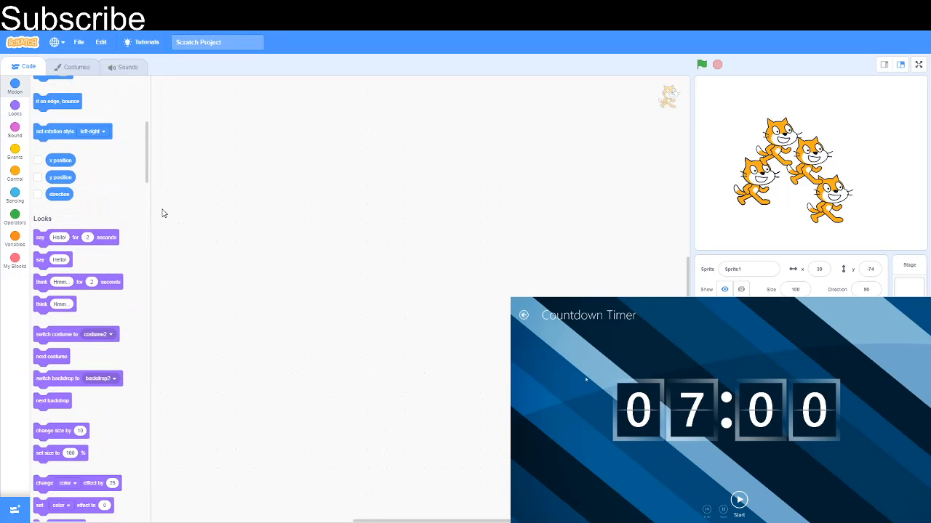
{"action": "scroll", "scroll_direction": "up", "scroll_amount": 3}
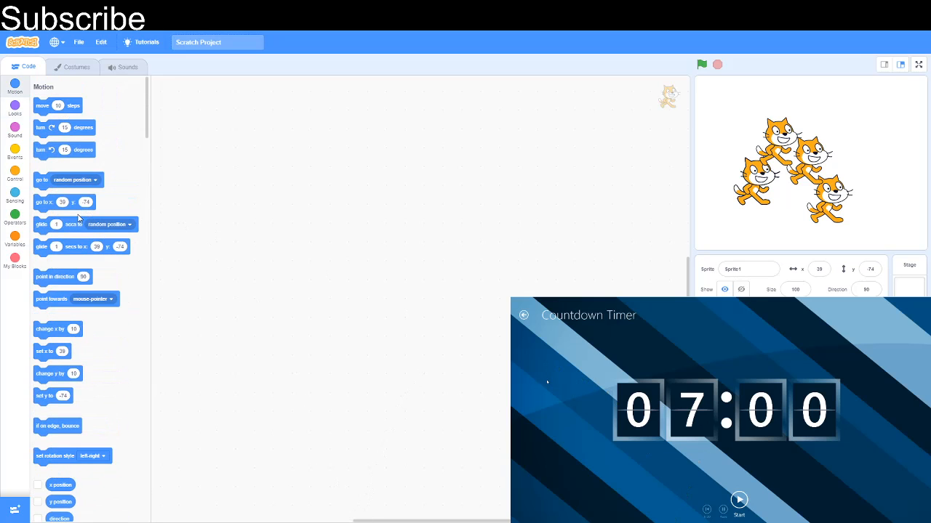
{"action": "mouse_move", "coordinate": [306, 398]}
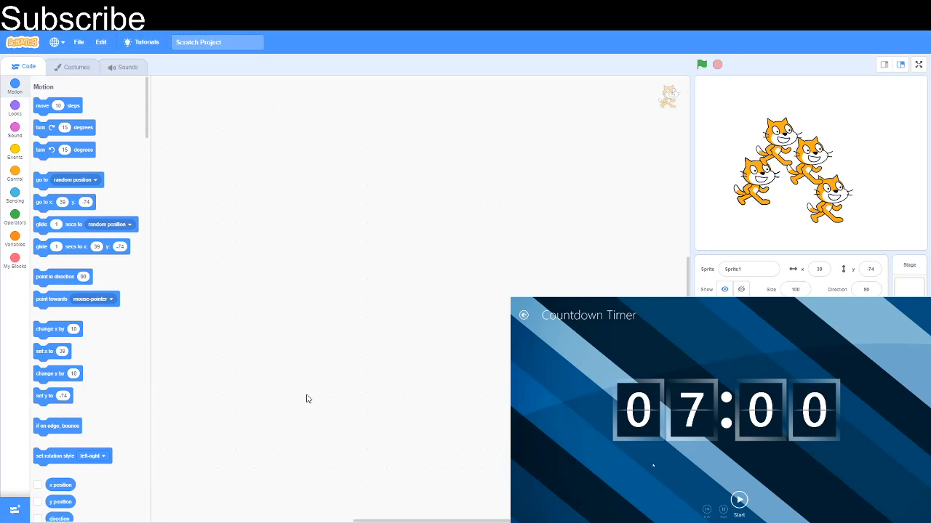
{"action": "mouse_move", "coordinate": [317, 436]}
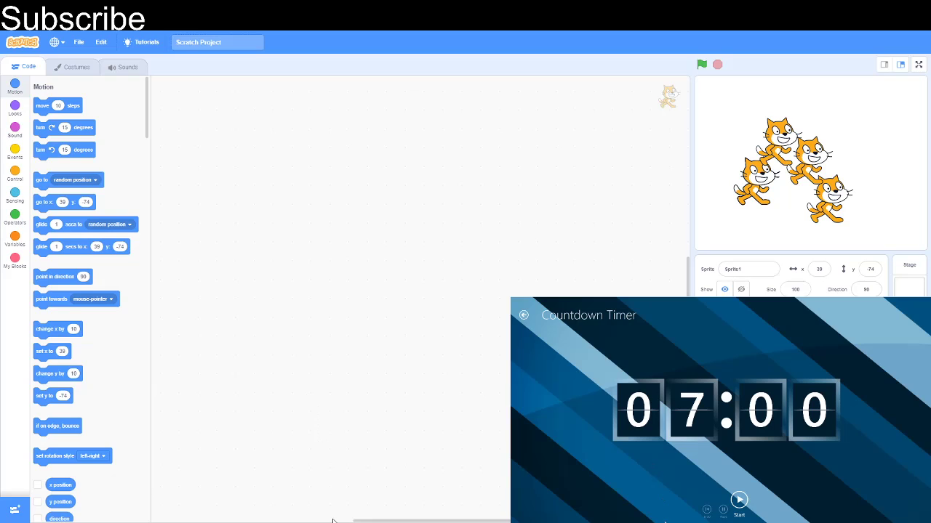
{"action": "mouse_move", "coordinate": [877, 474]}
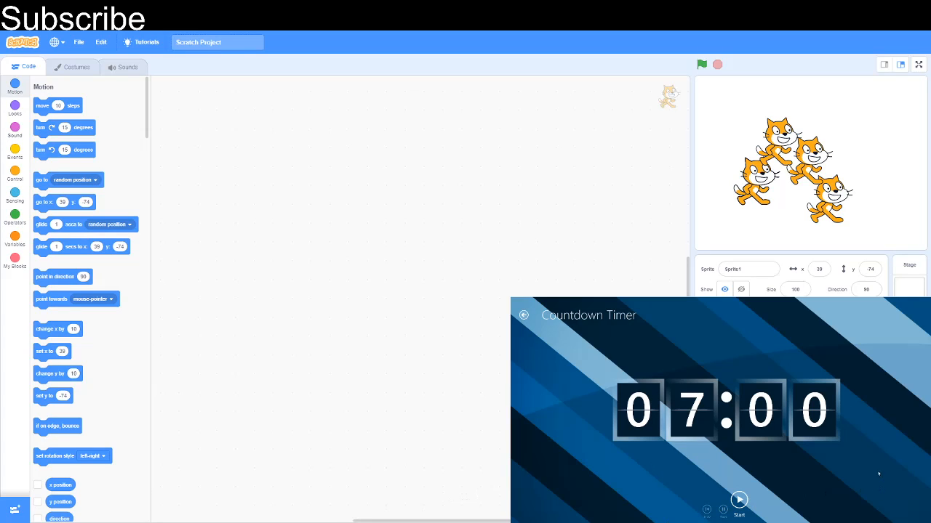